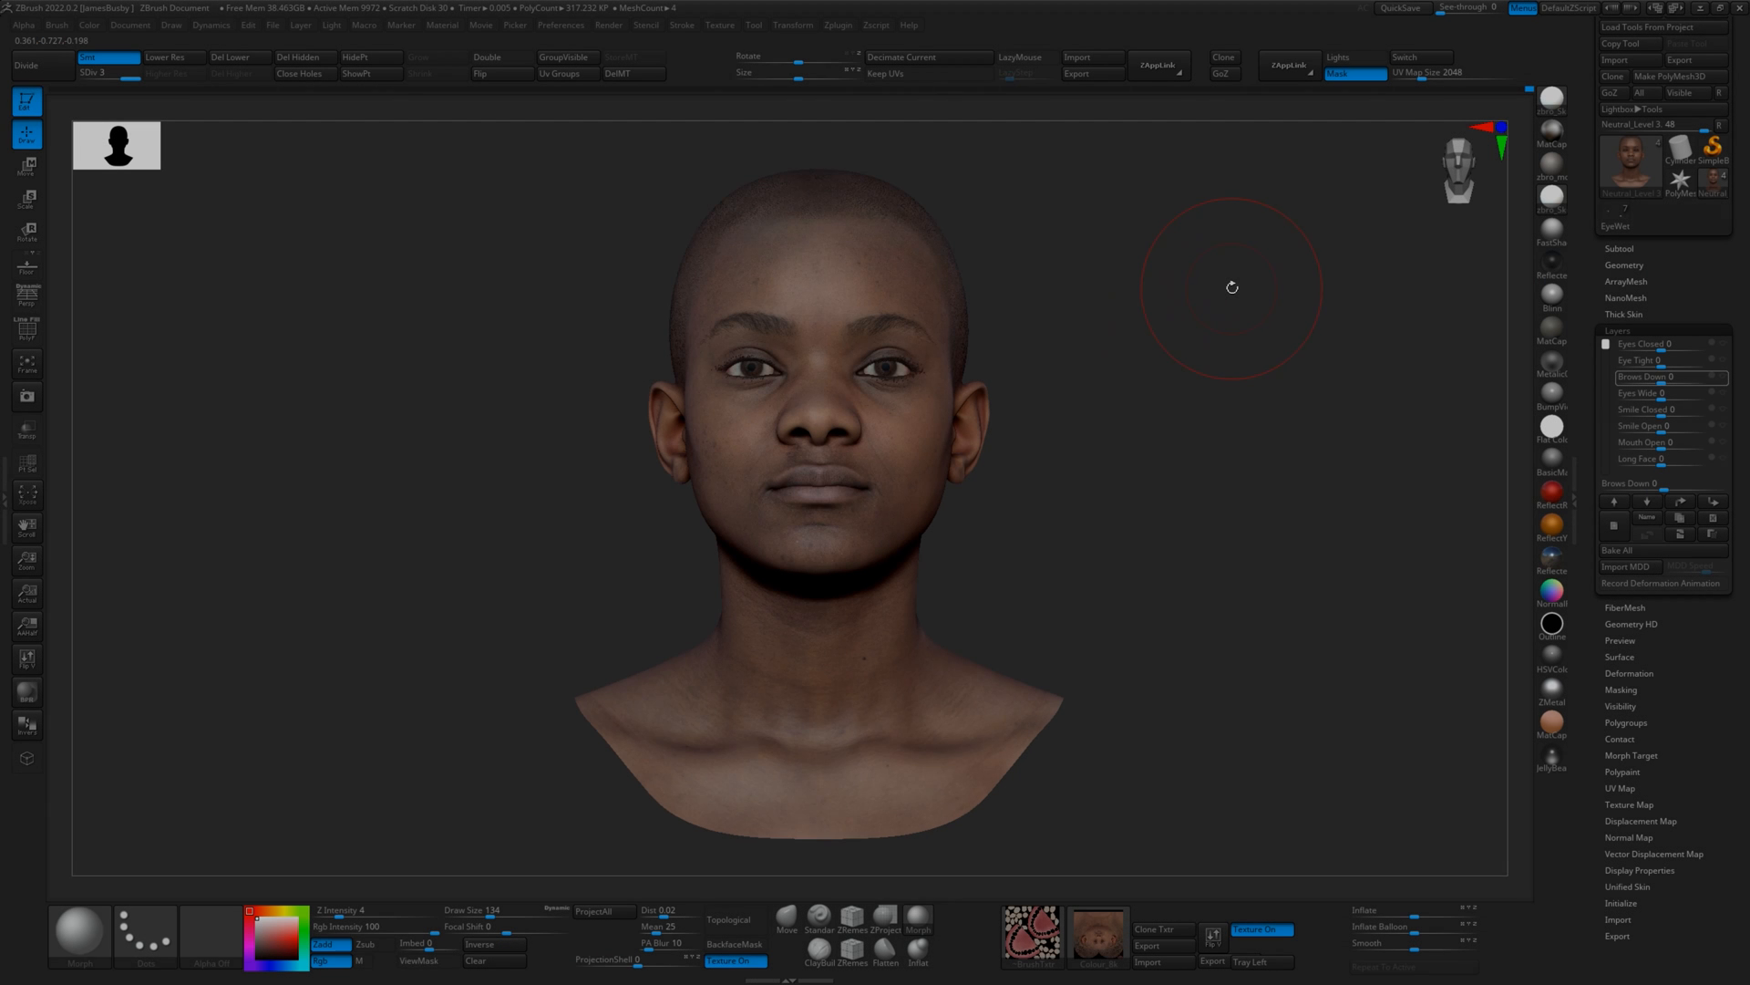
mouse_move(1303, 282)
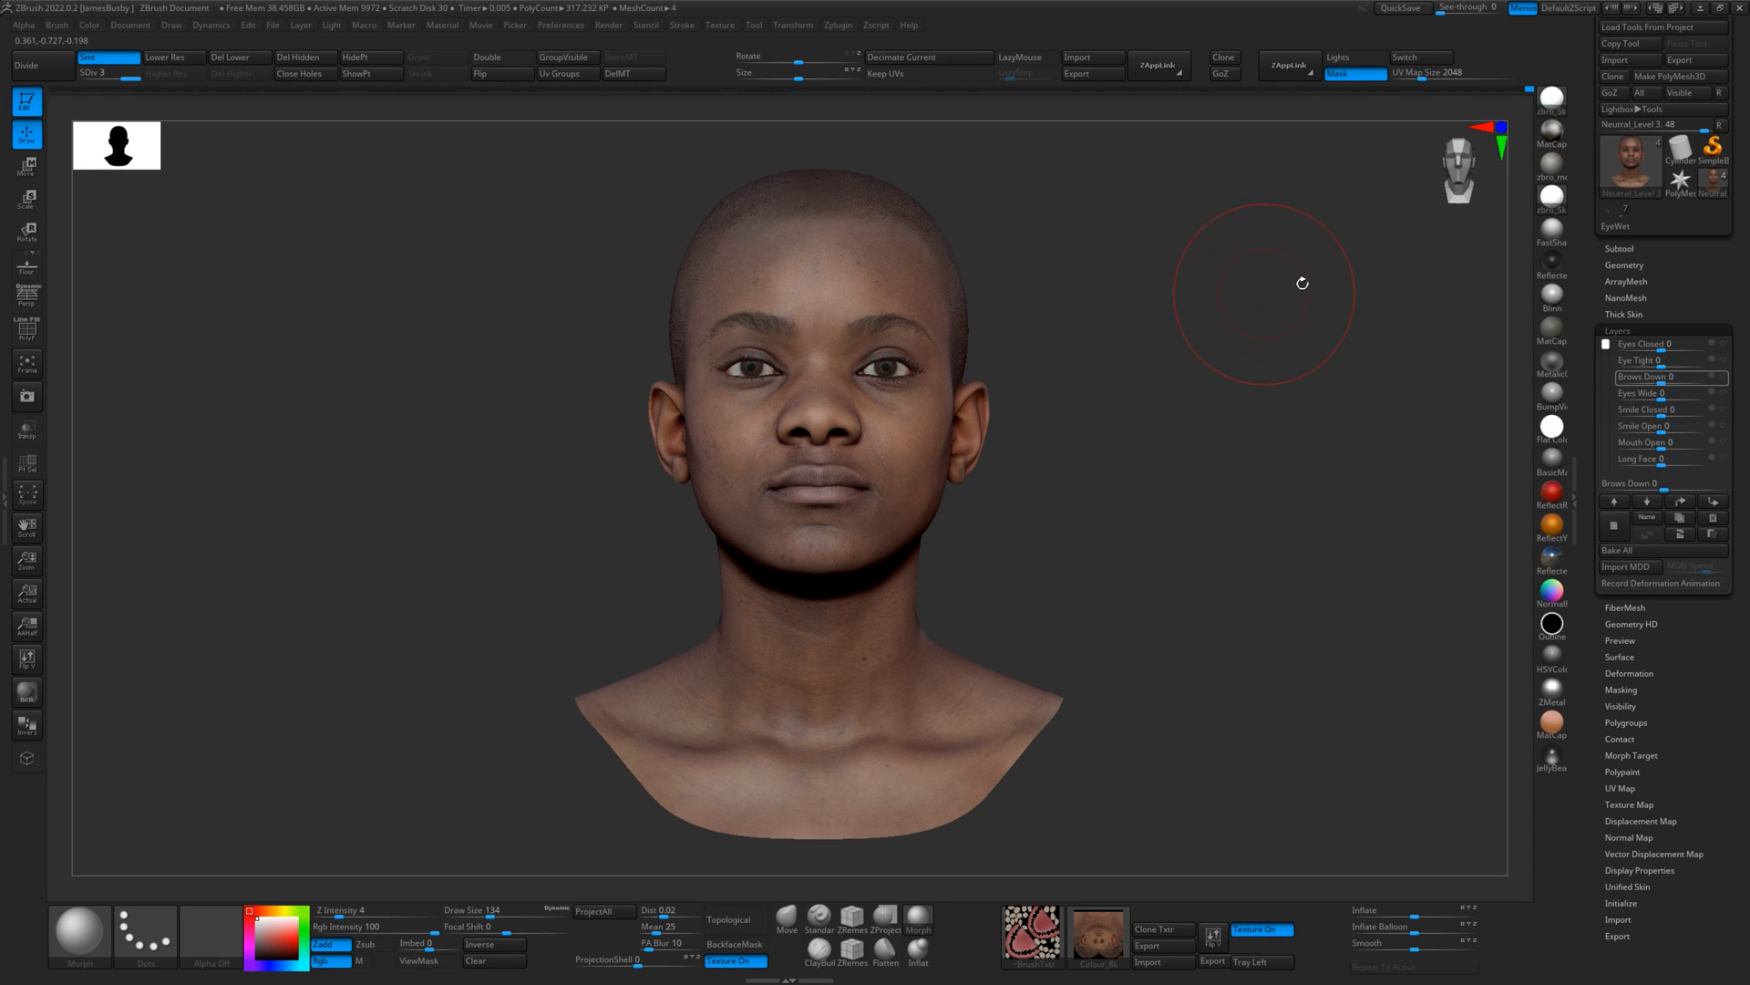
mouse_move(1258, 277)
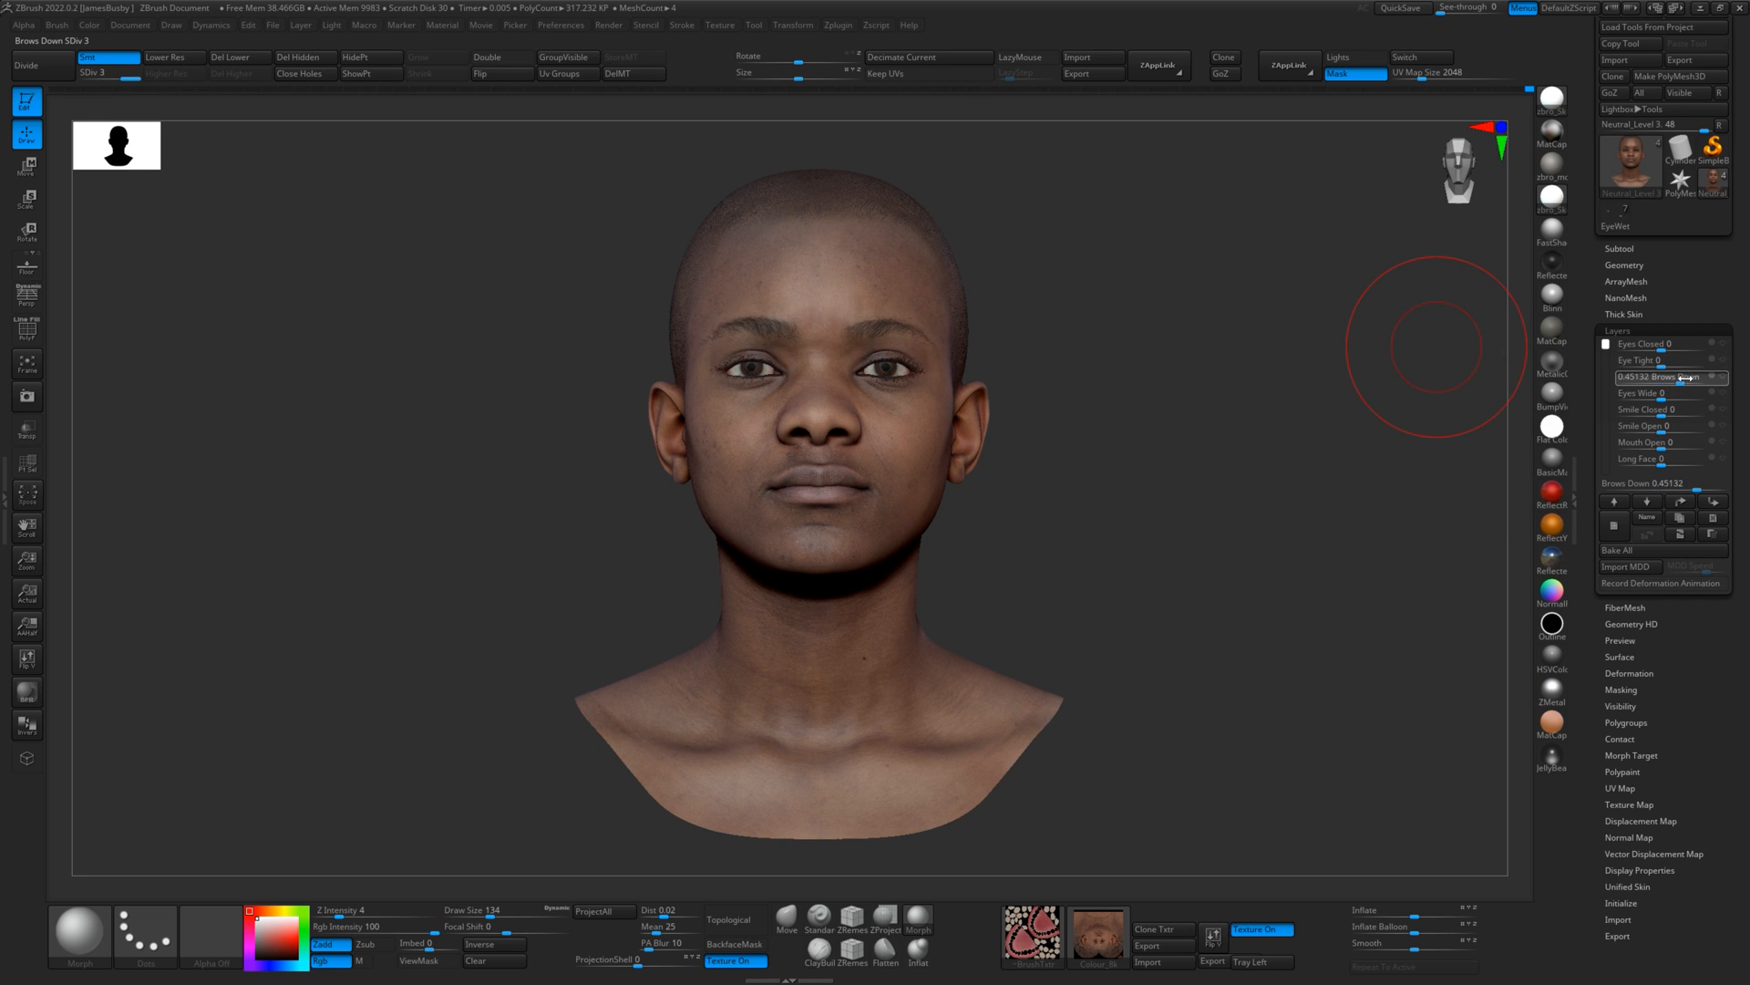
- Reset Brows Down to zero, show the head without skin texture, and hide the eyeball and lash subtools
click(1644, 359)
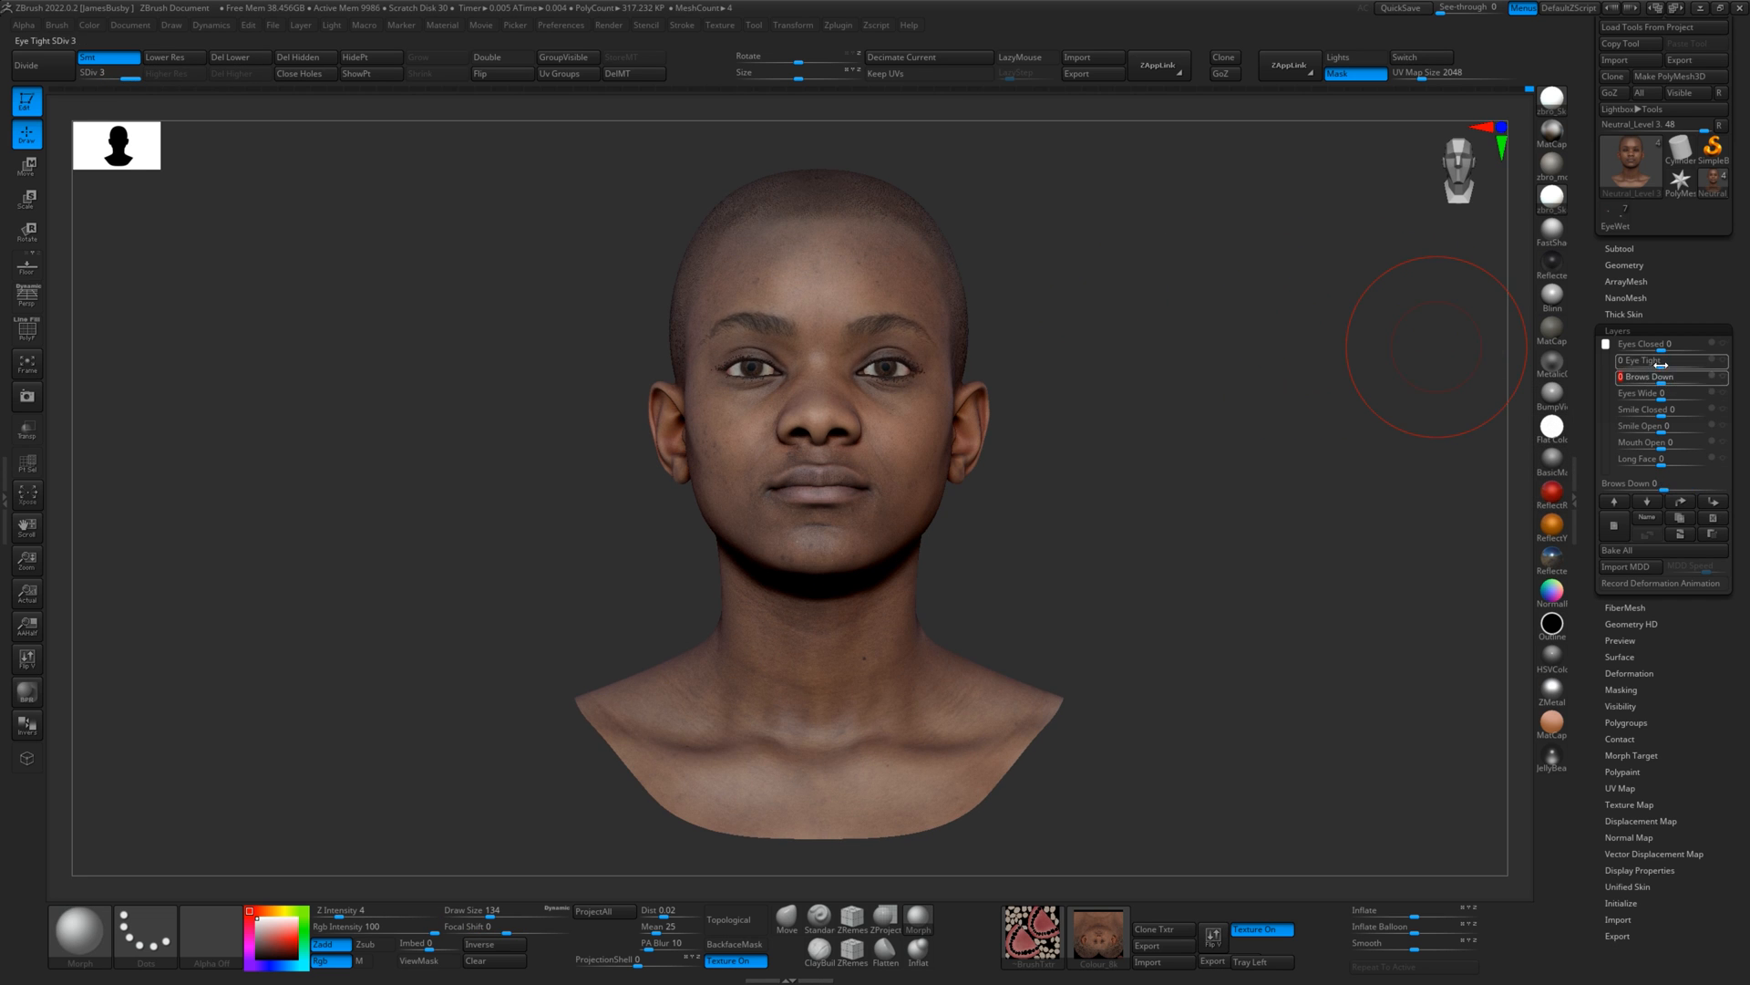
click(1652, 361)
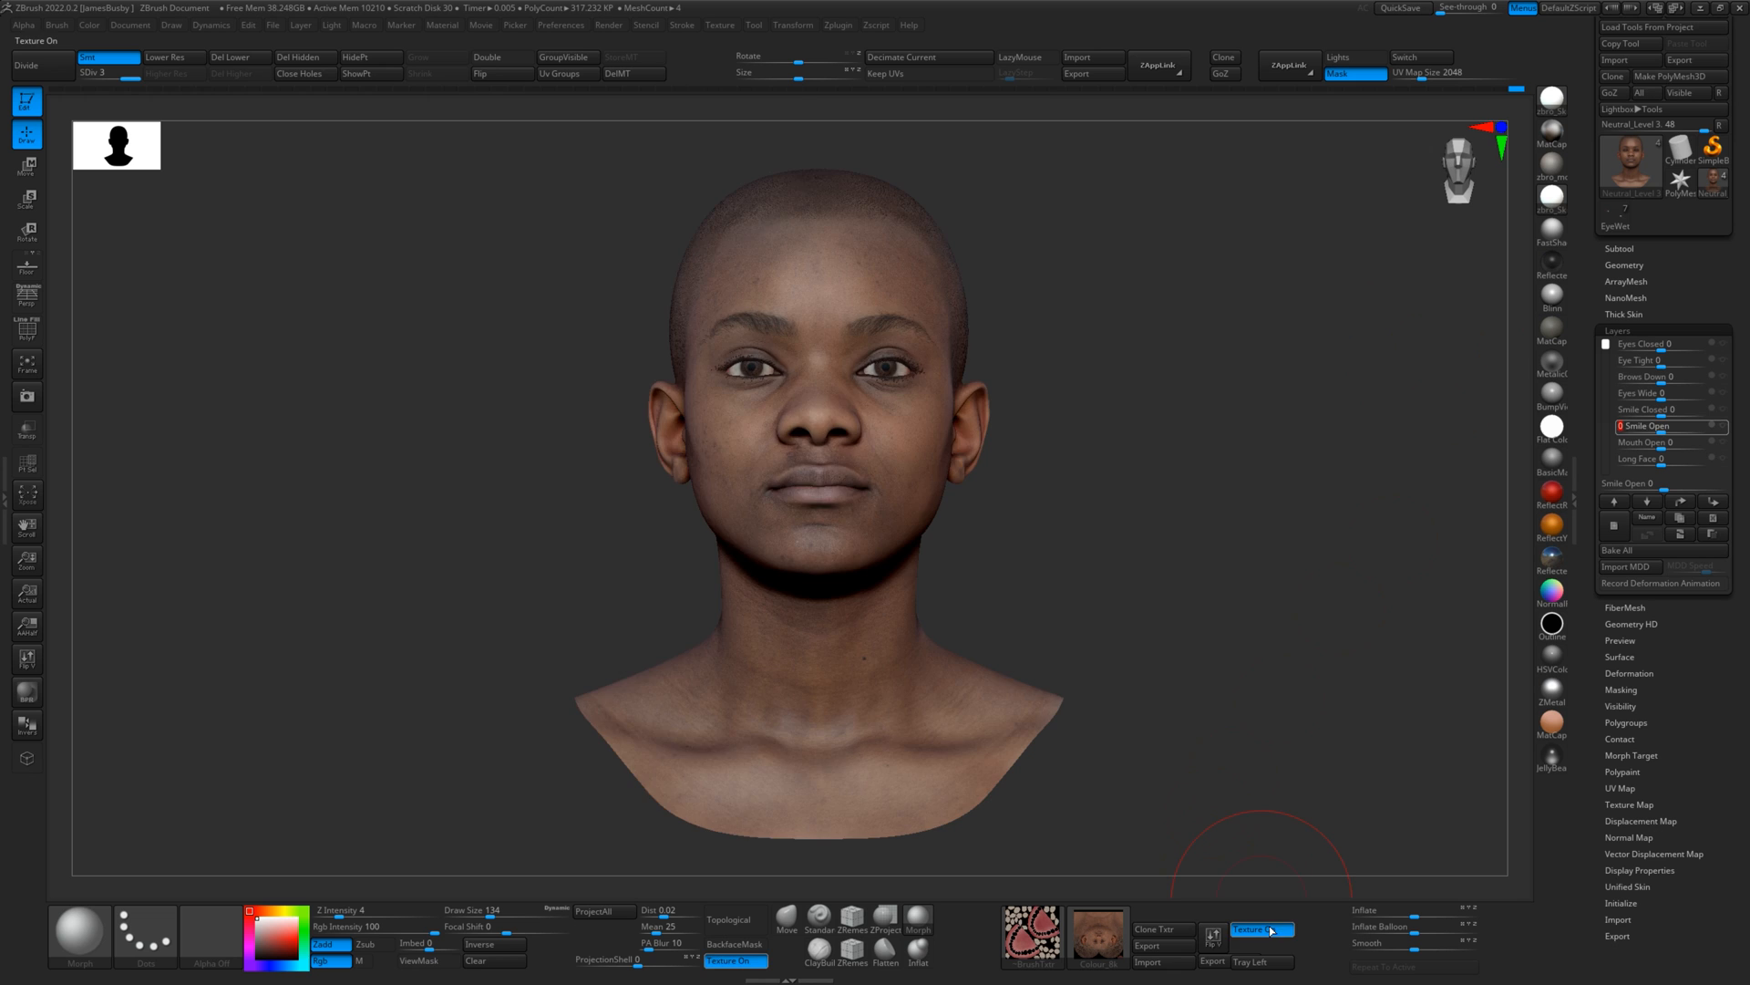
click(1263, 930)
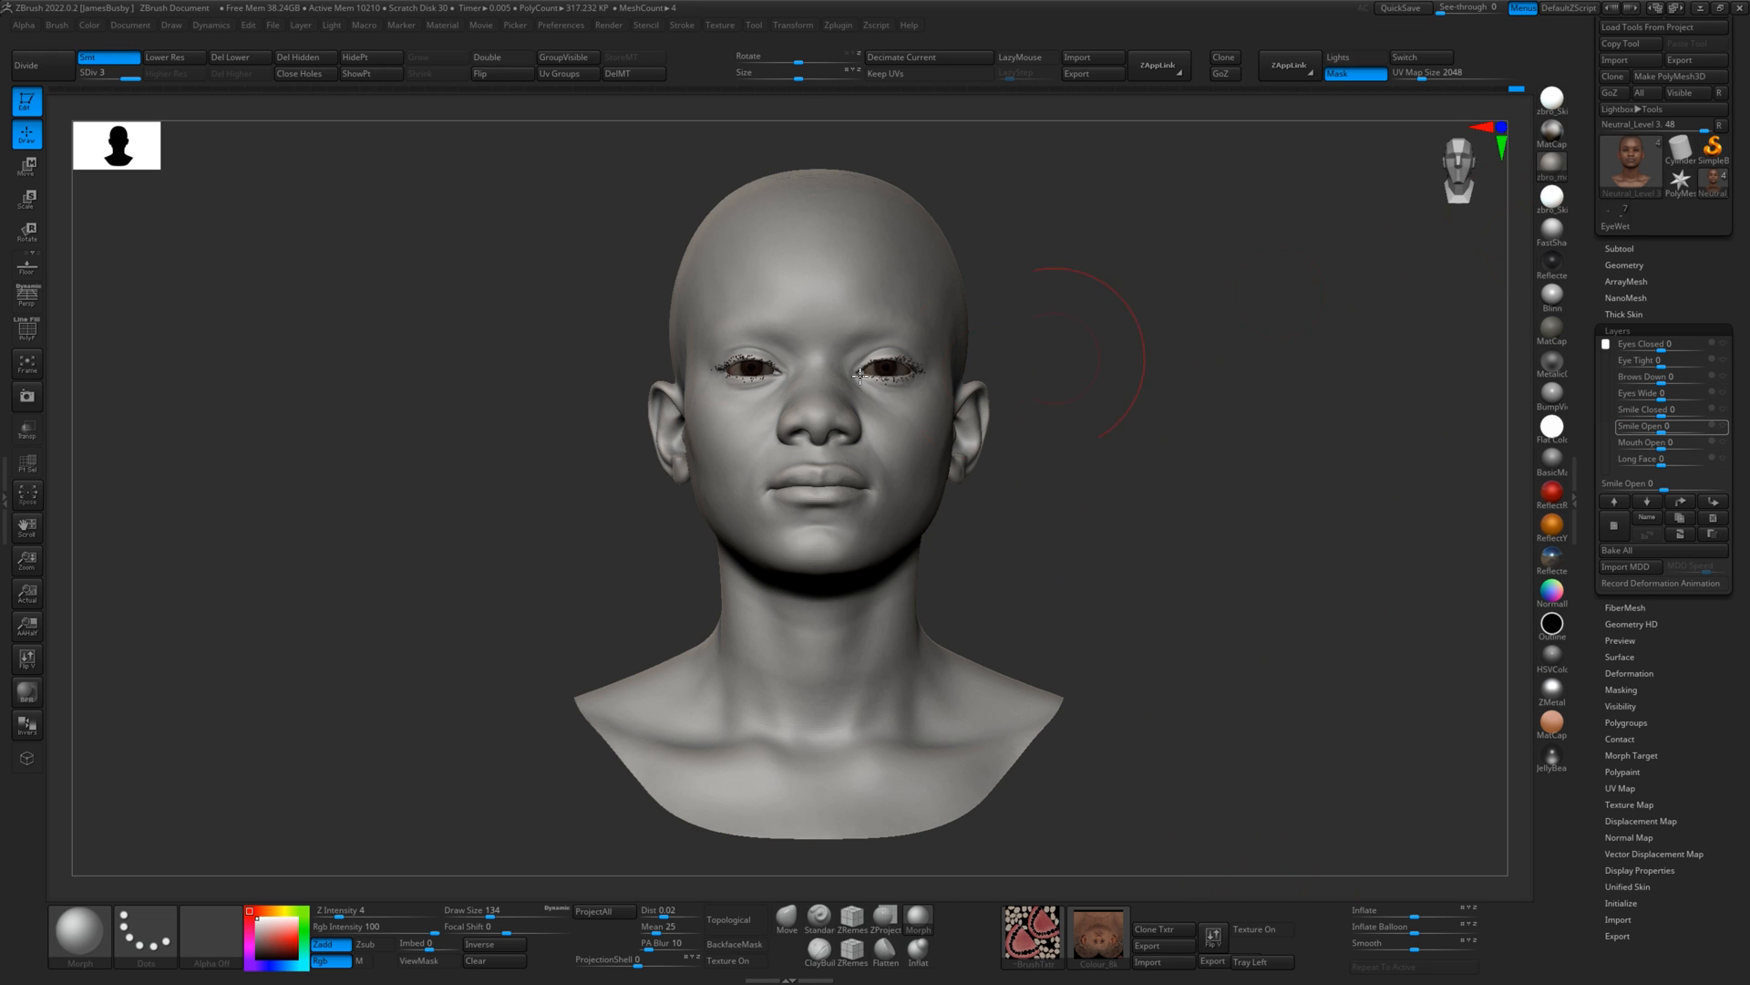
mouse_move(1153, 365)
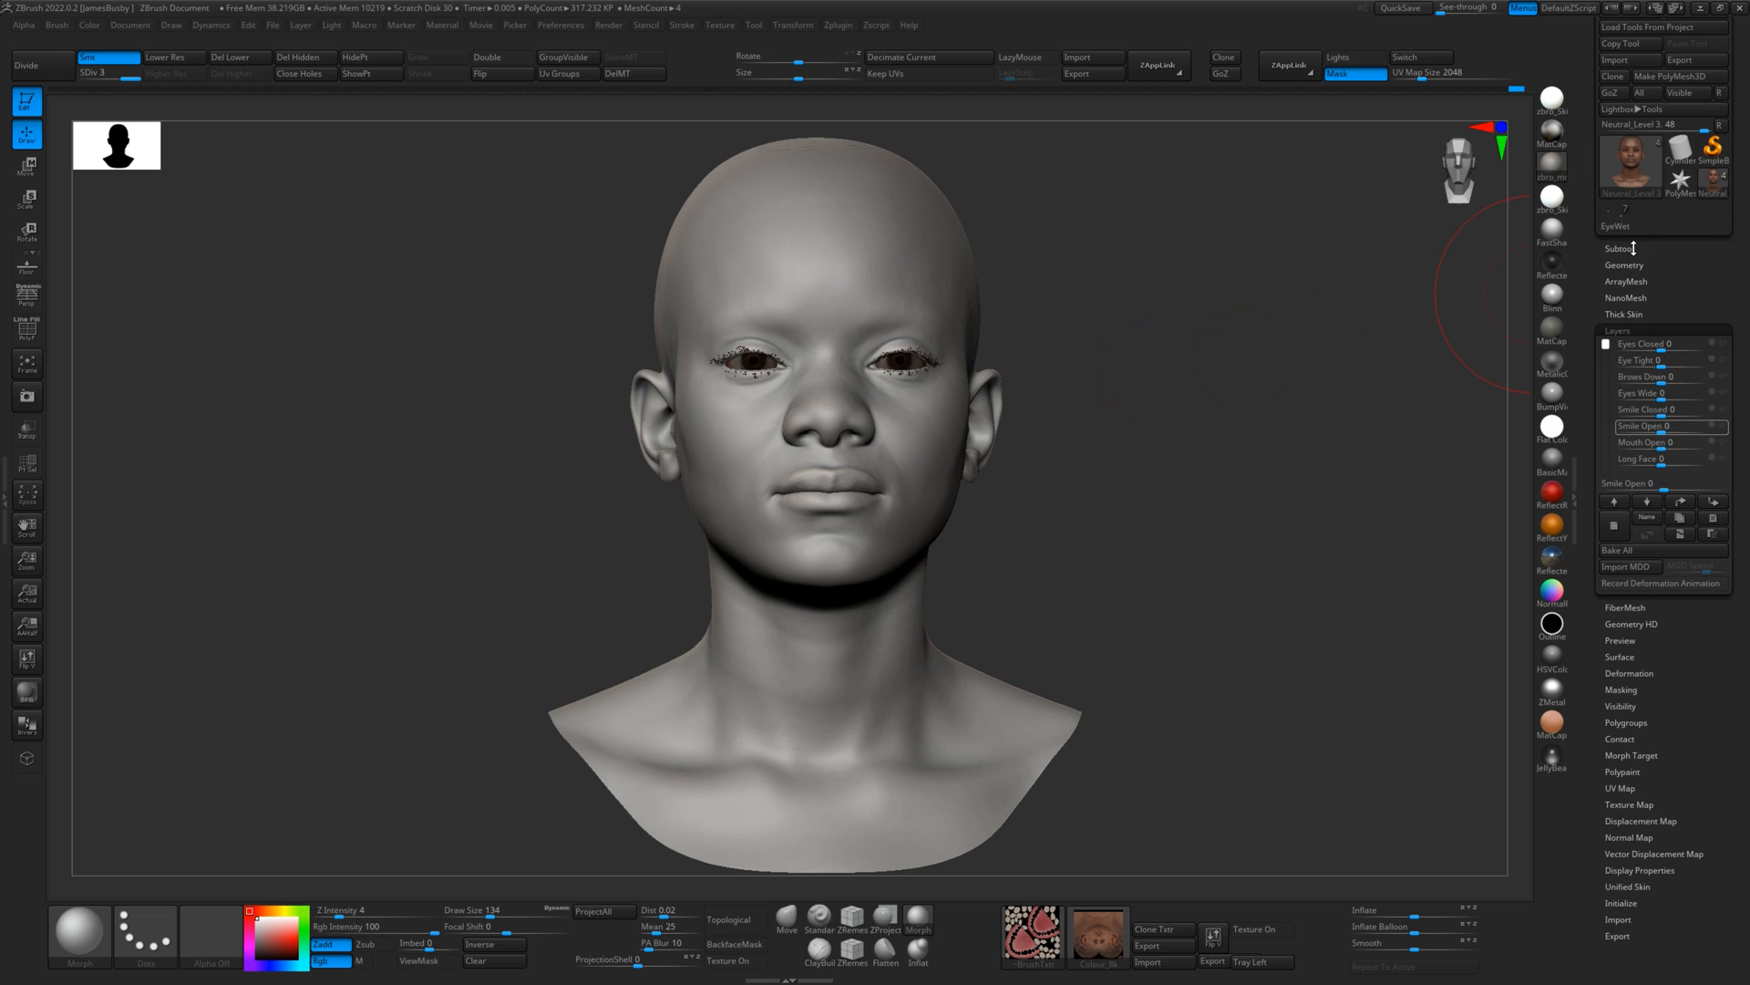
click(1624, 247)
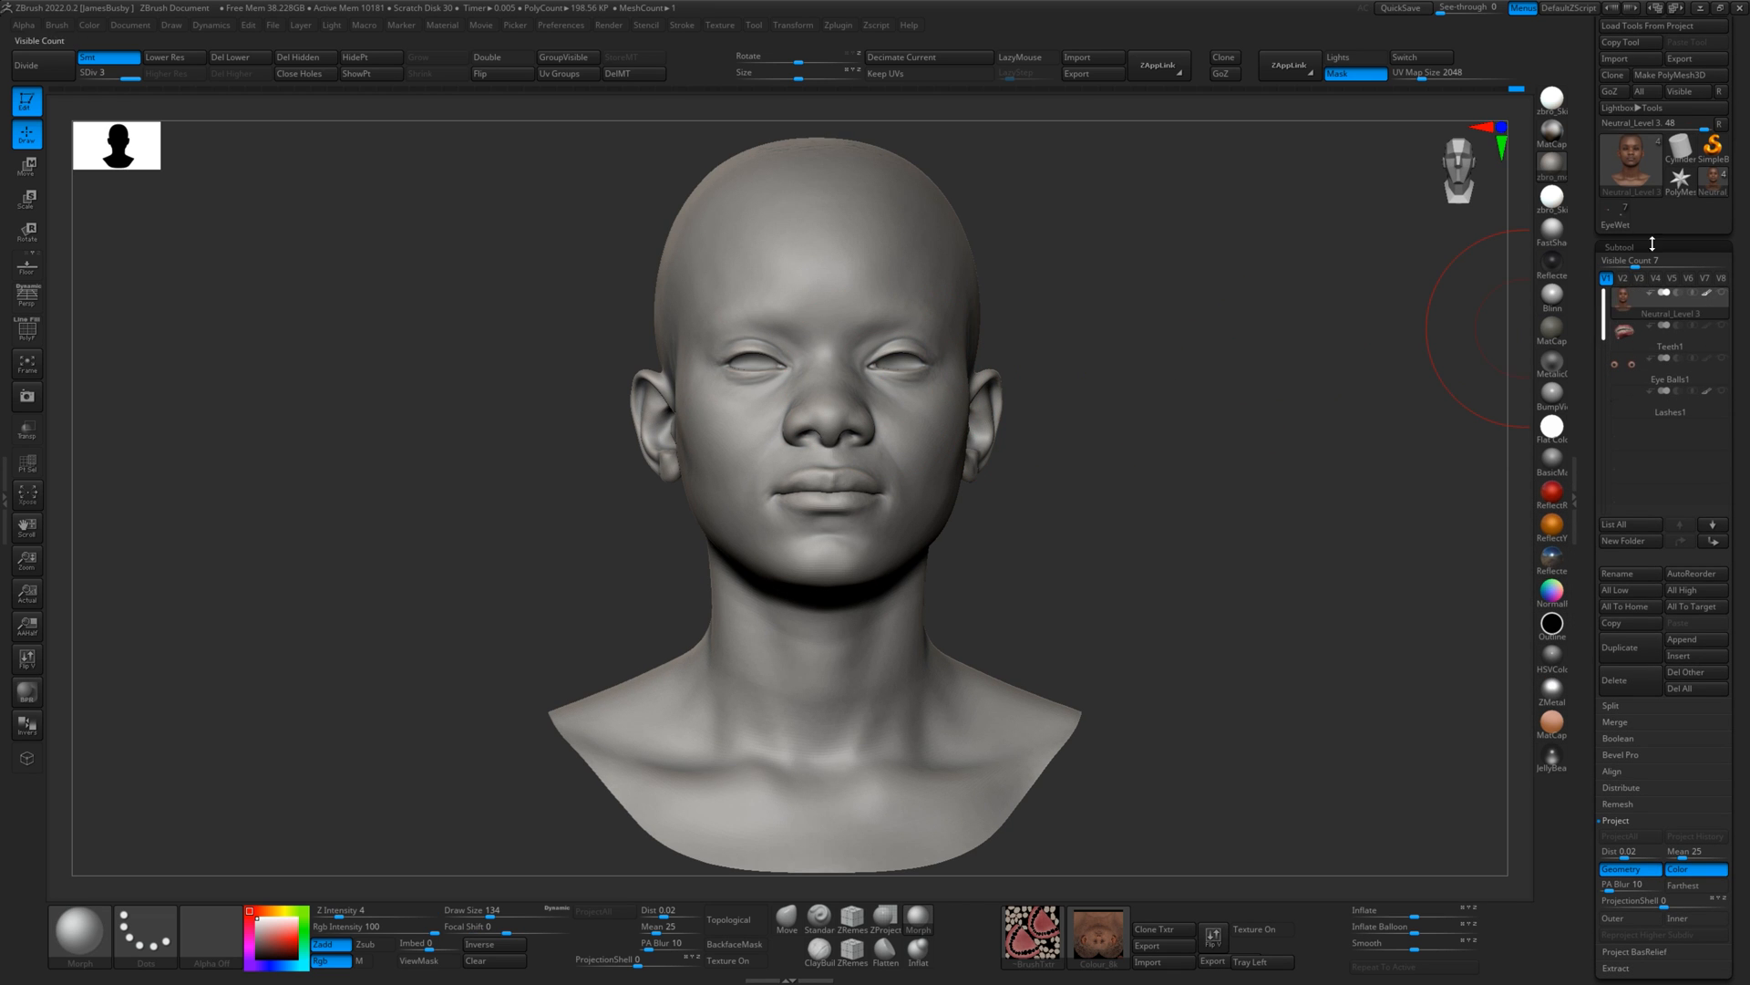
click(1259, 929)
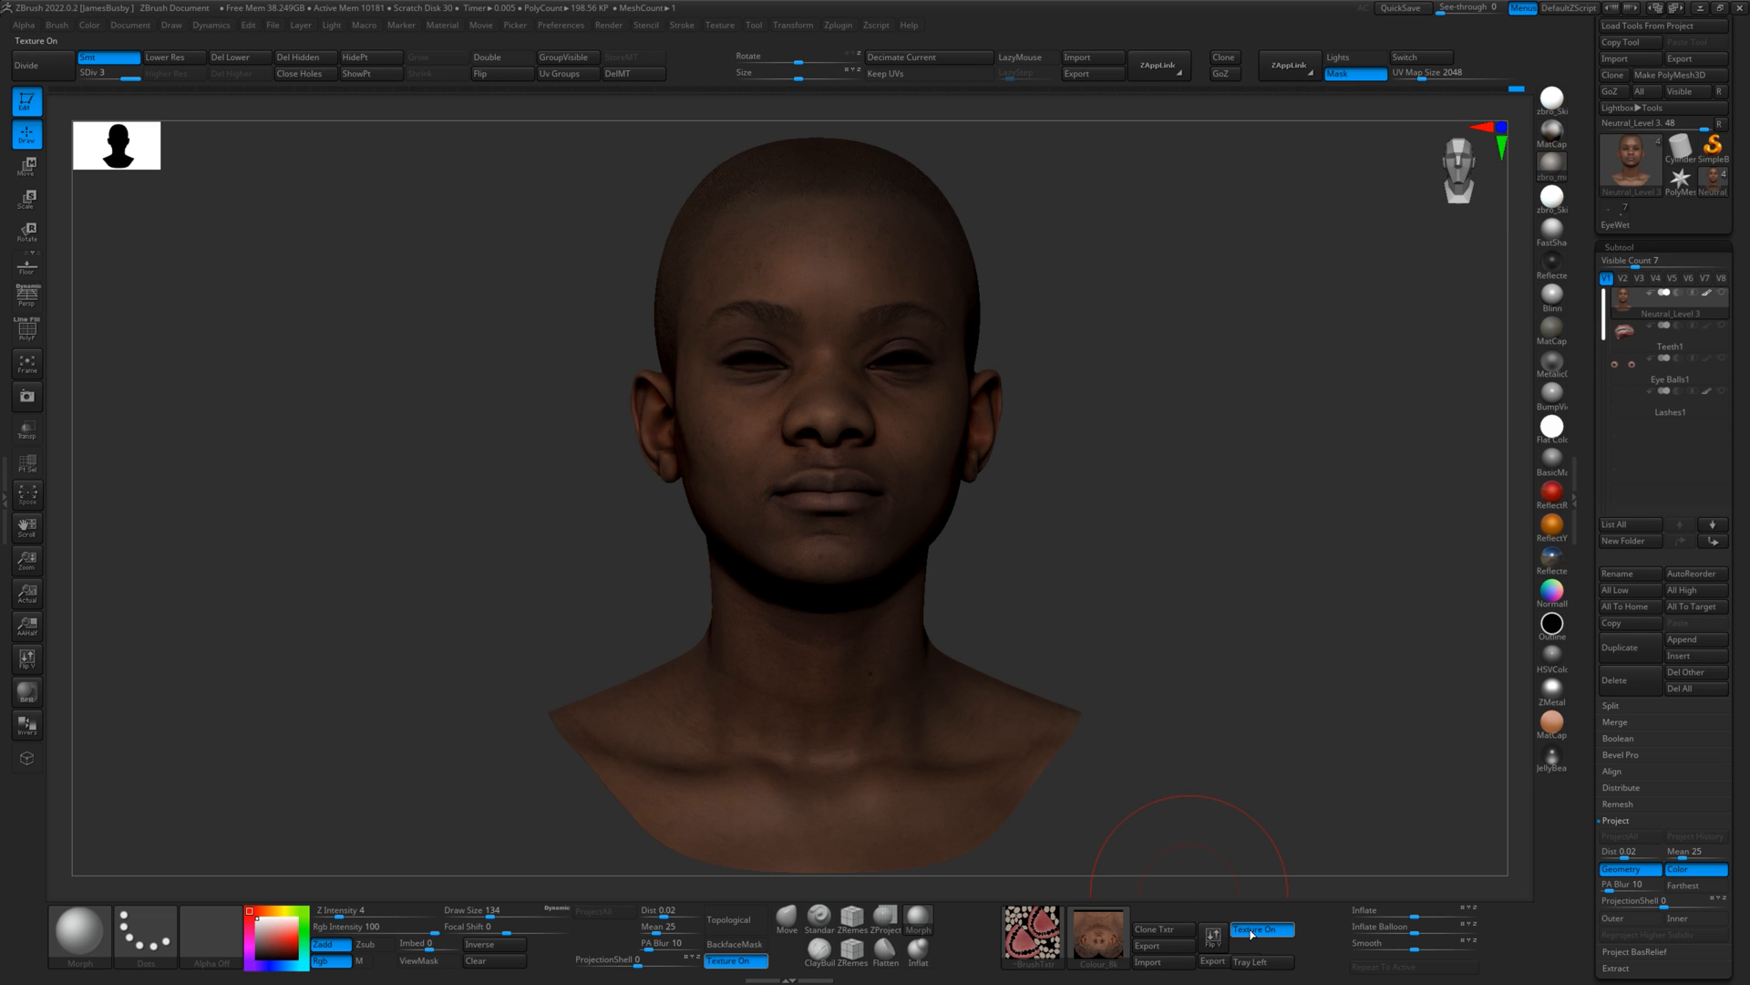
click(1260, 929)
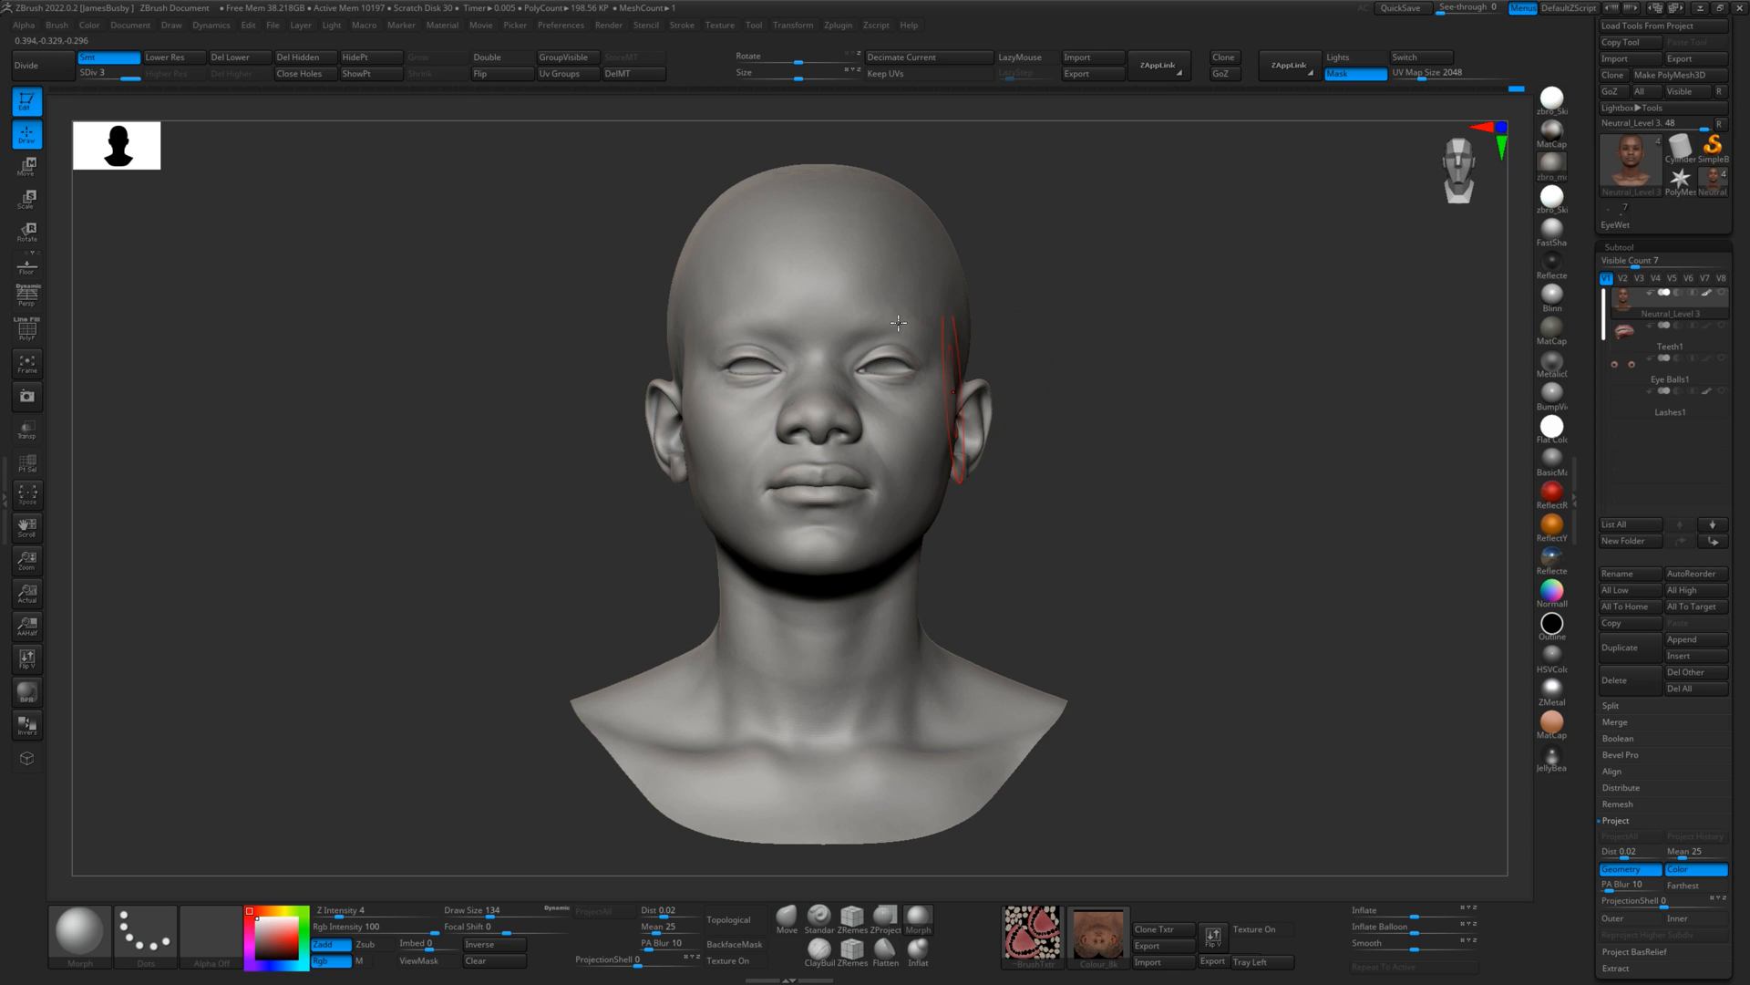
click(1620, 248)
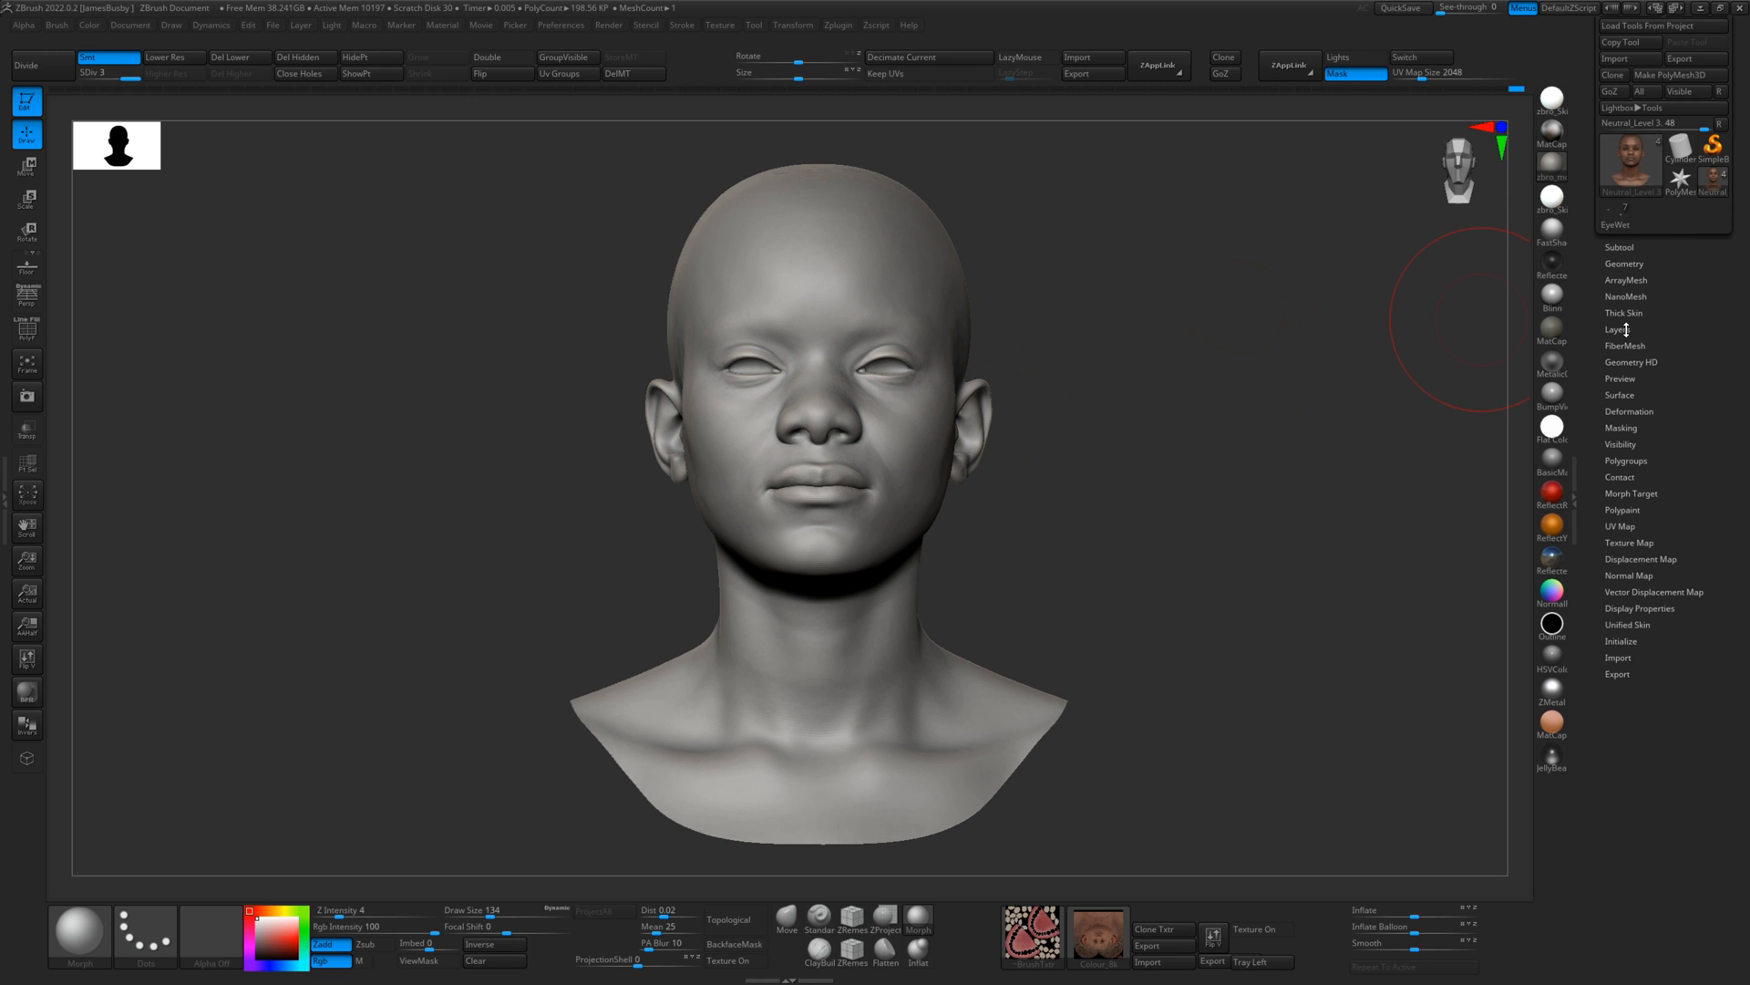
- Bring back the layer sliders and set the puffed-cheek PureRef photo to Always On Top
click(1620, 329)
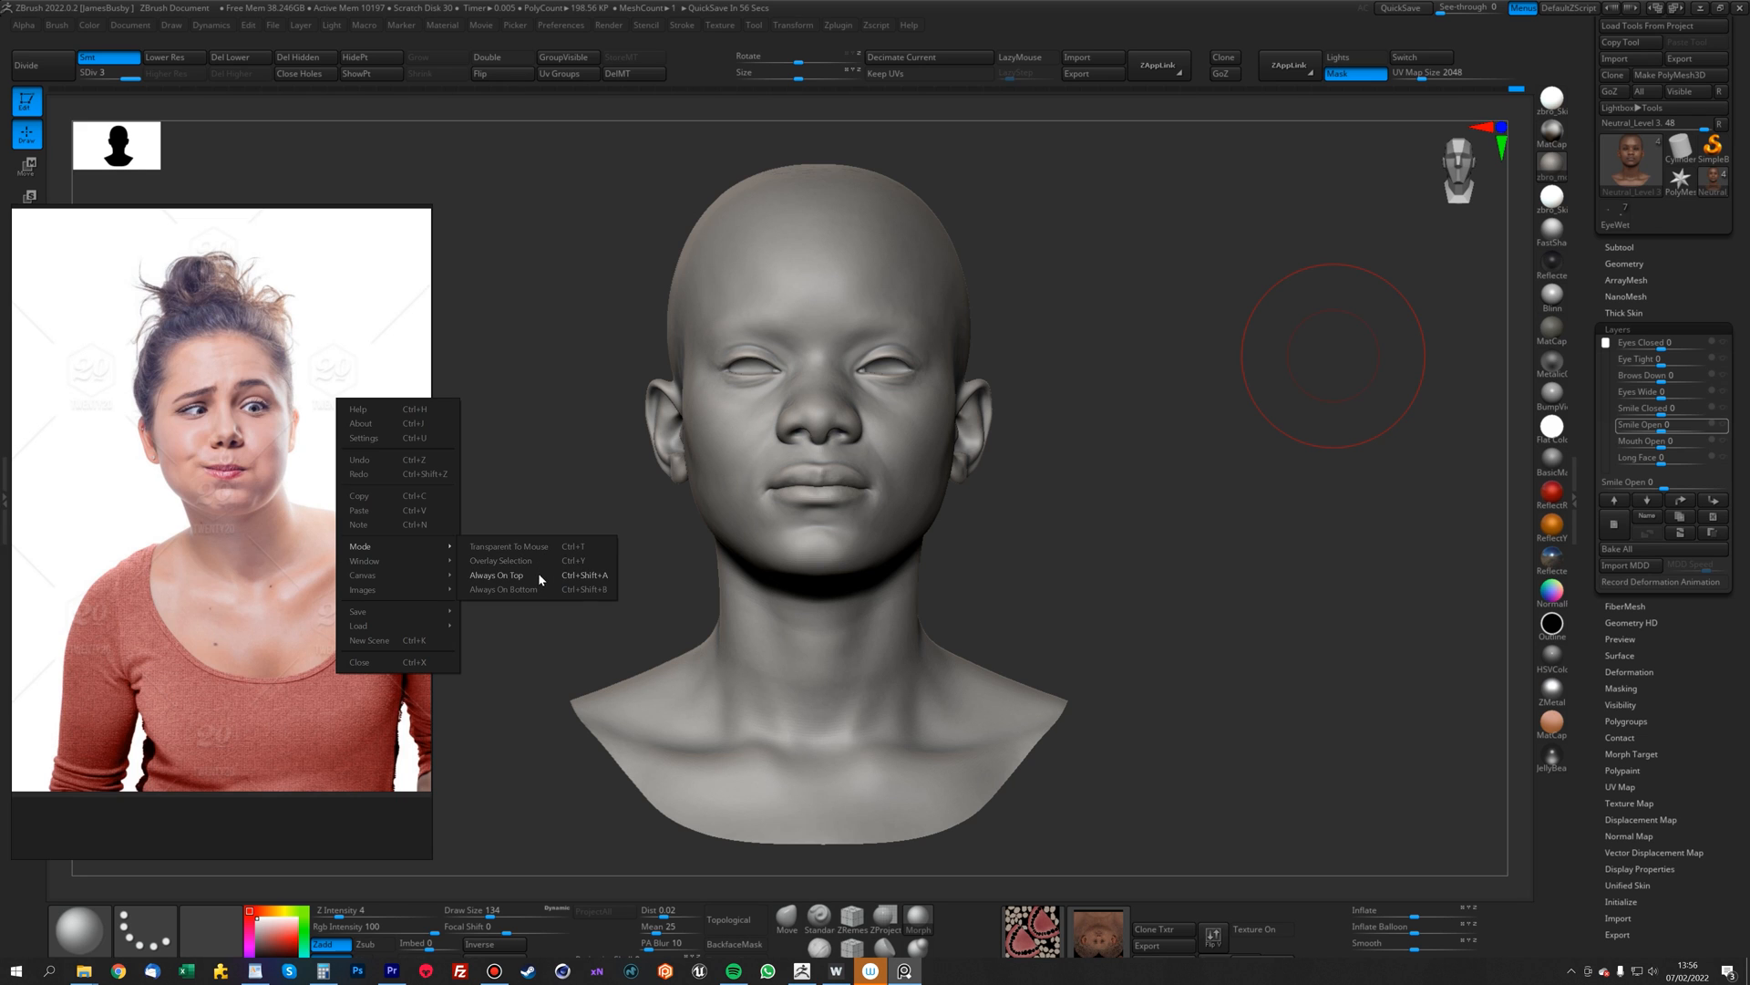
click(497, 576)
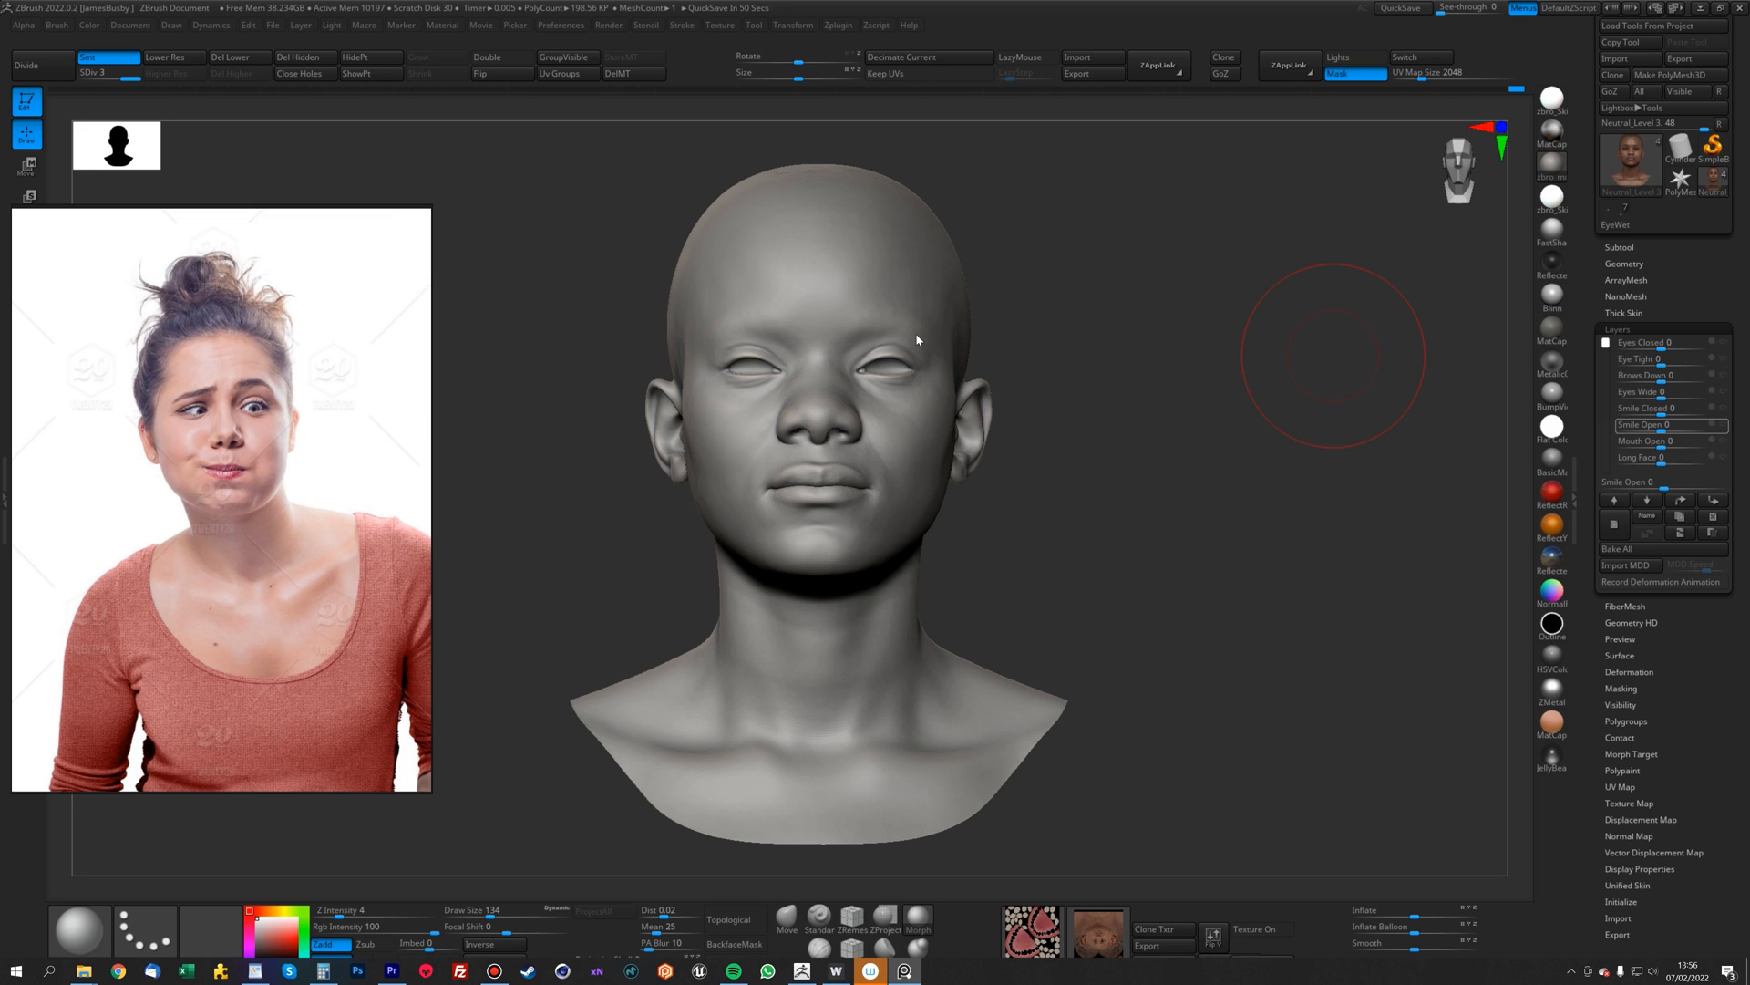
mouse_move(275, 459)
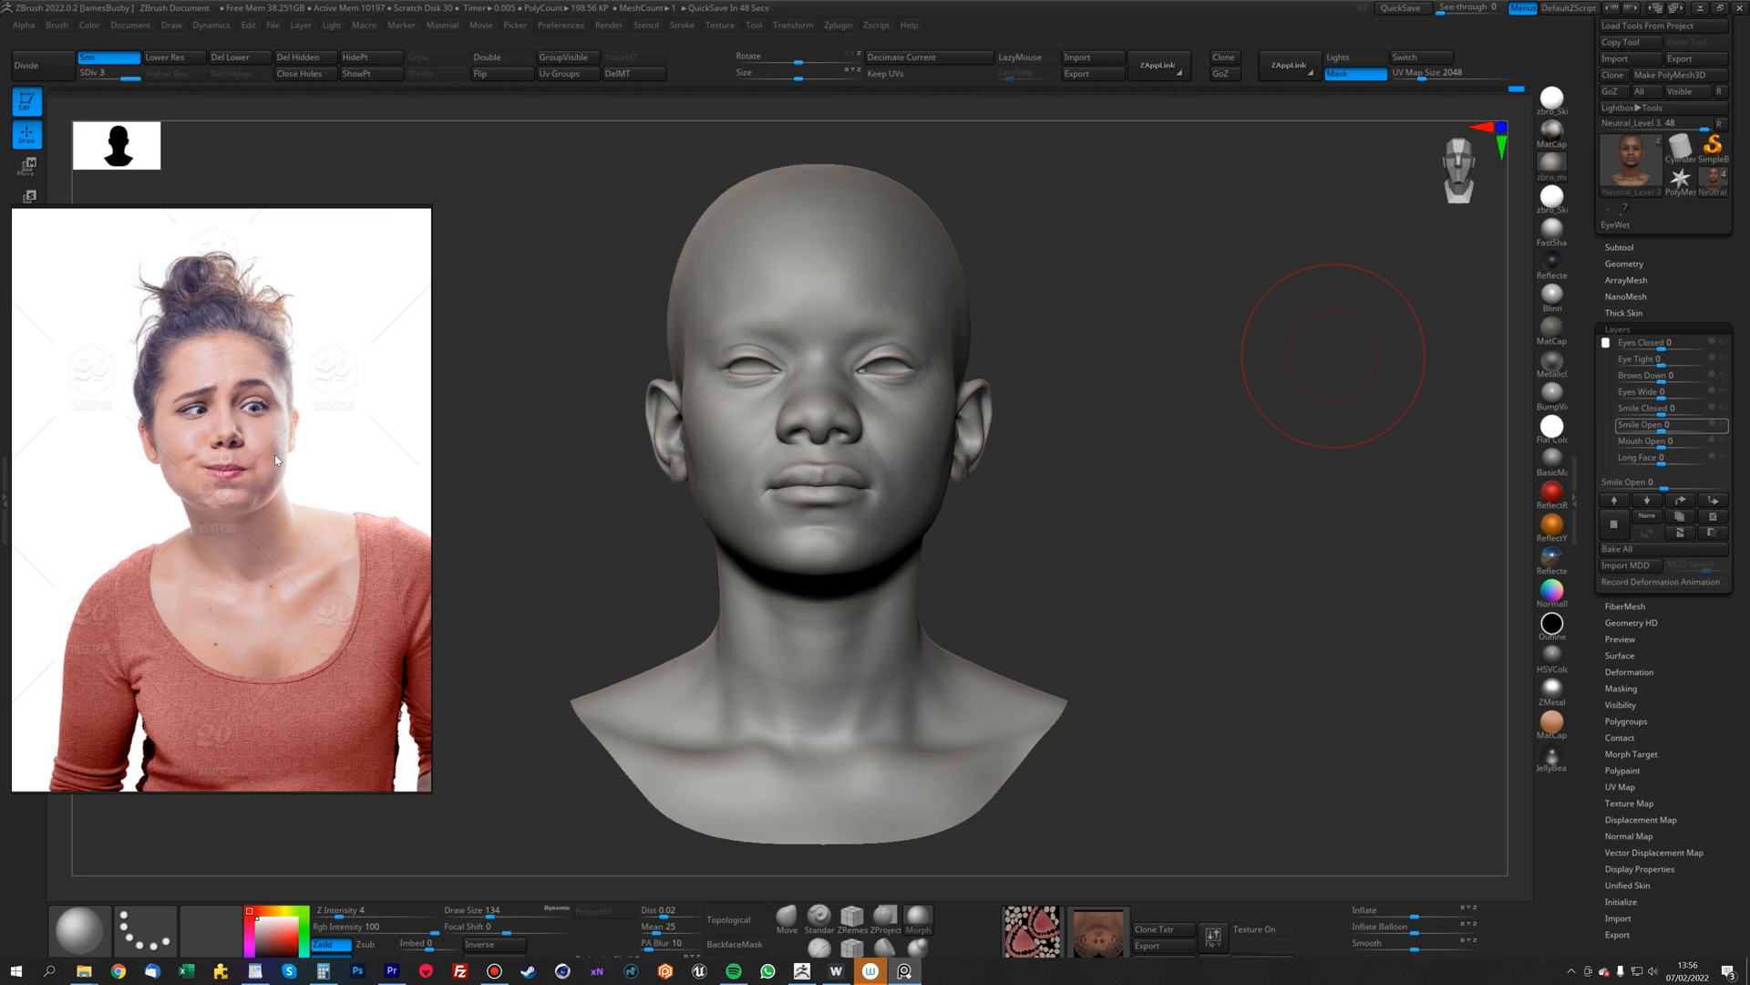
mouse_move(189, 444)
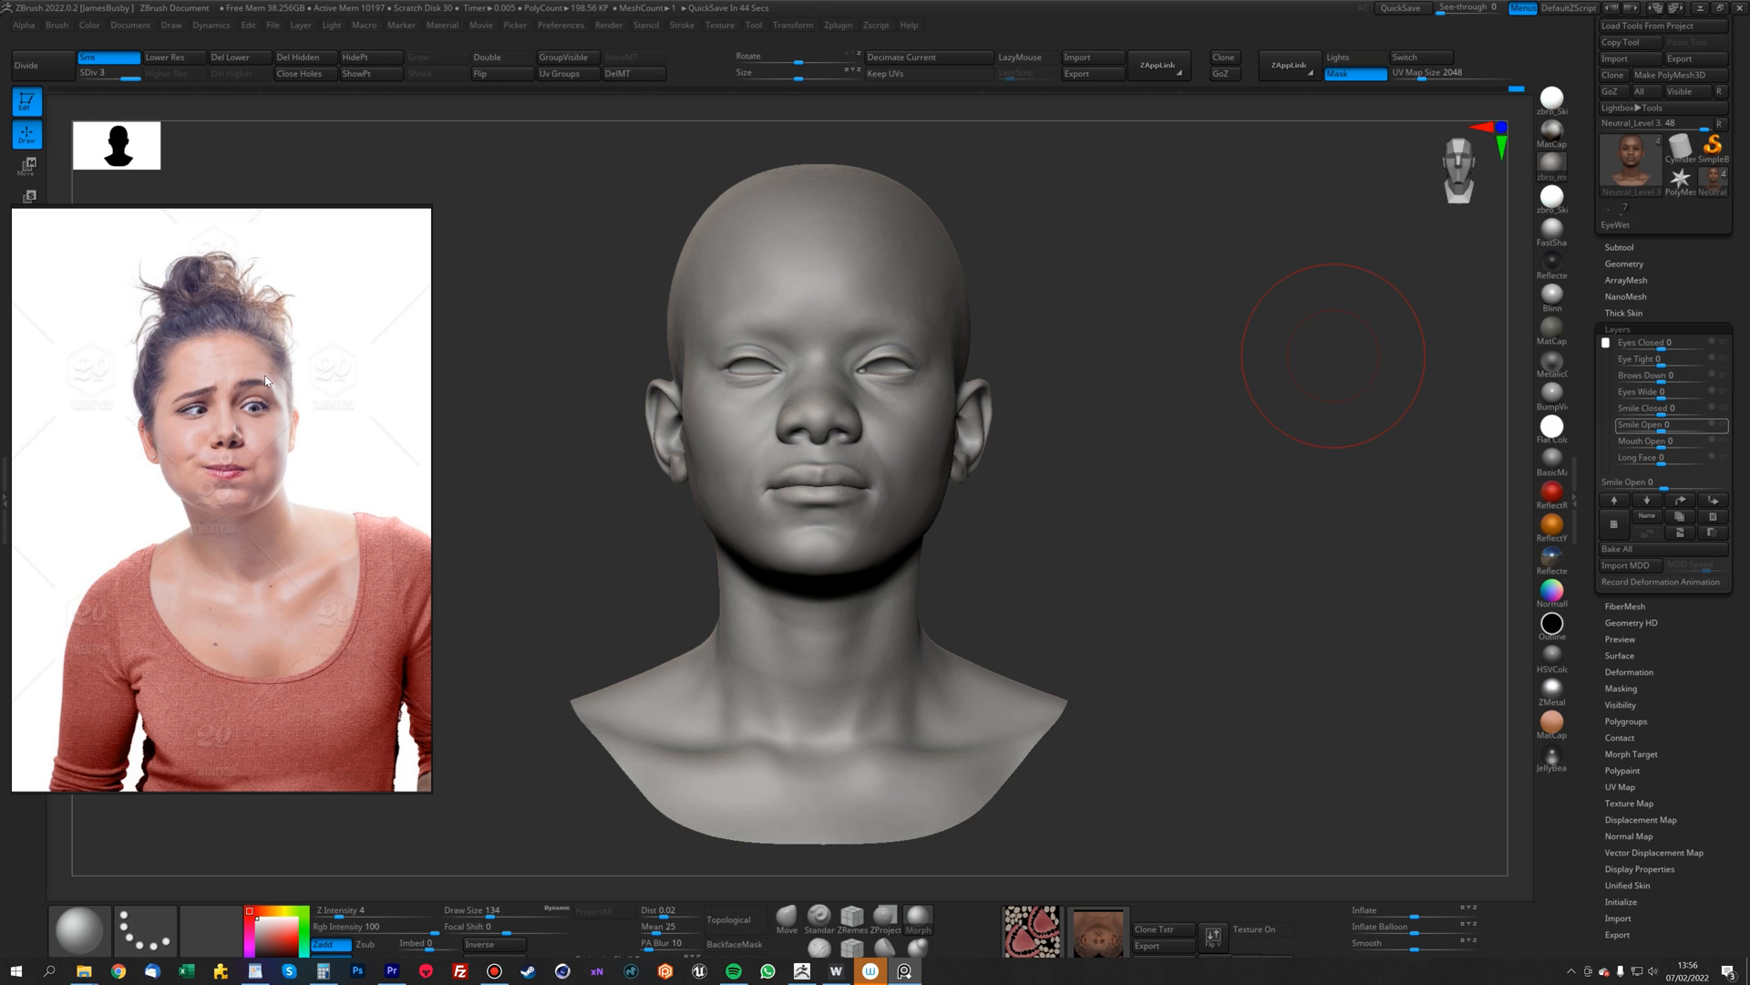
mouse_move(240, 416)
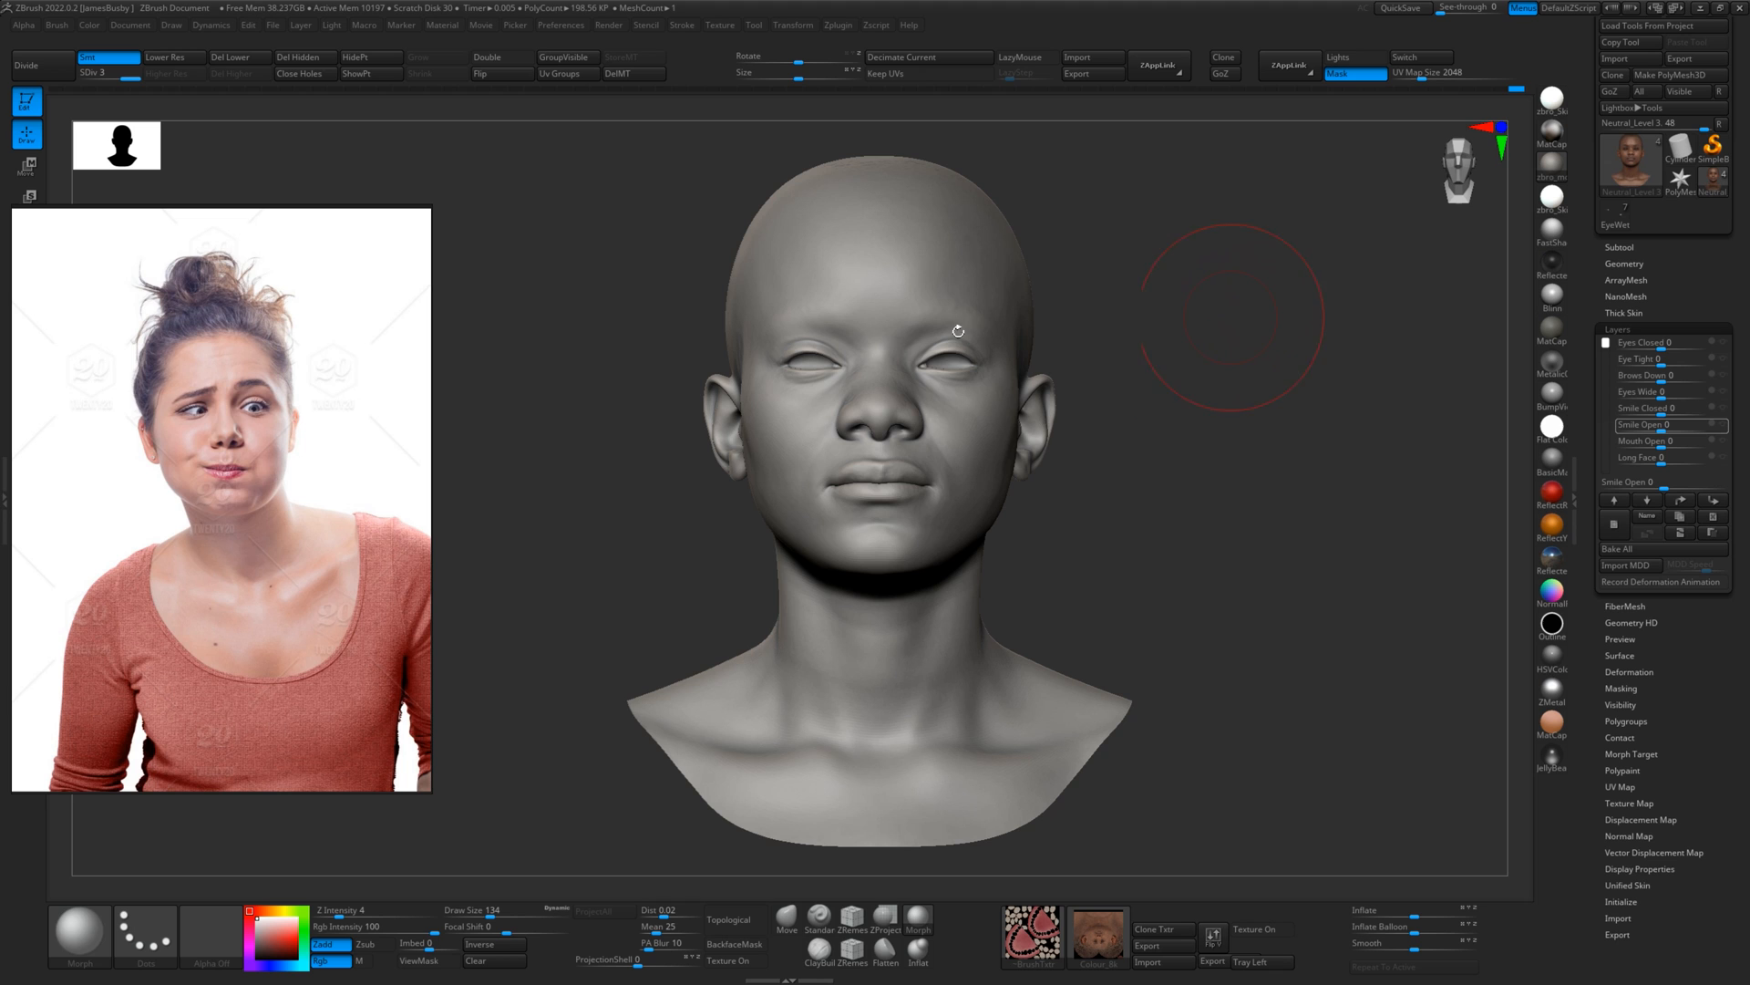
mouse_move(290, 391)
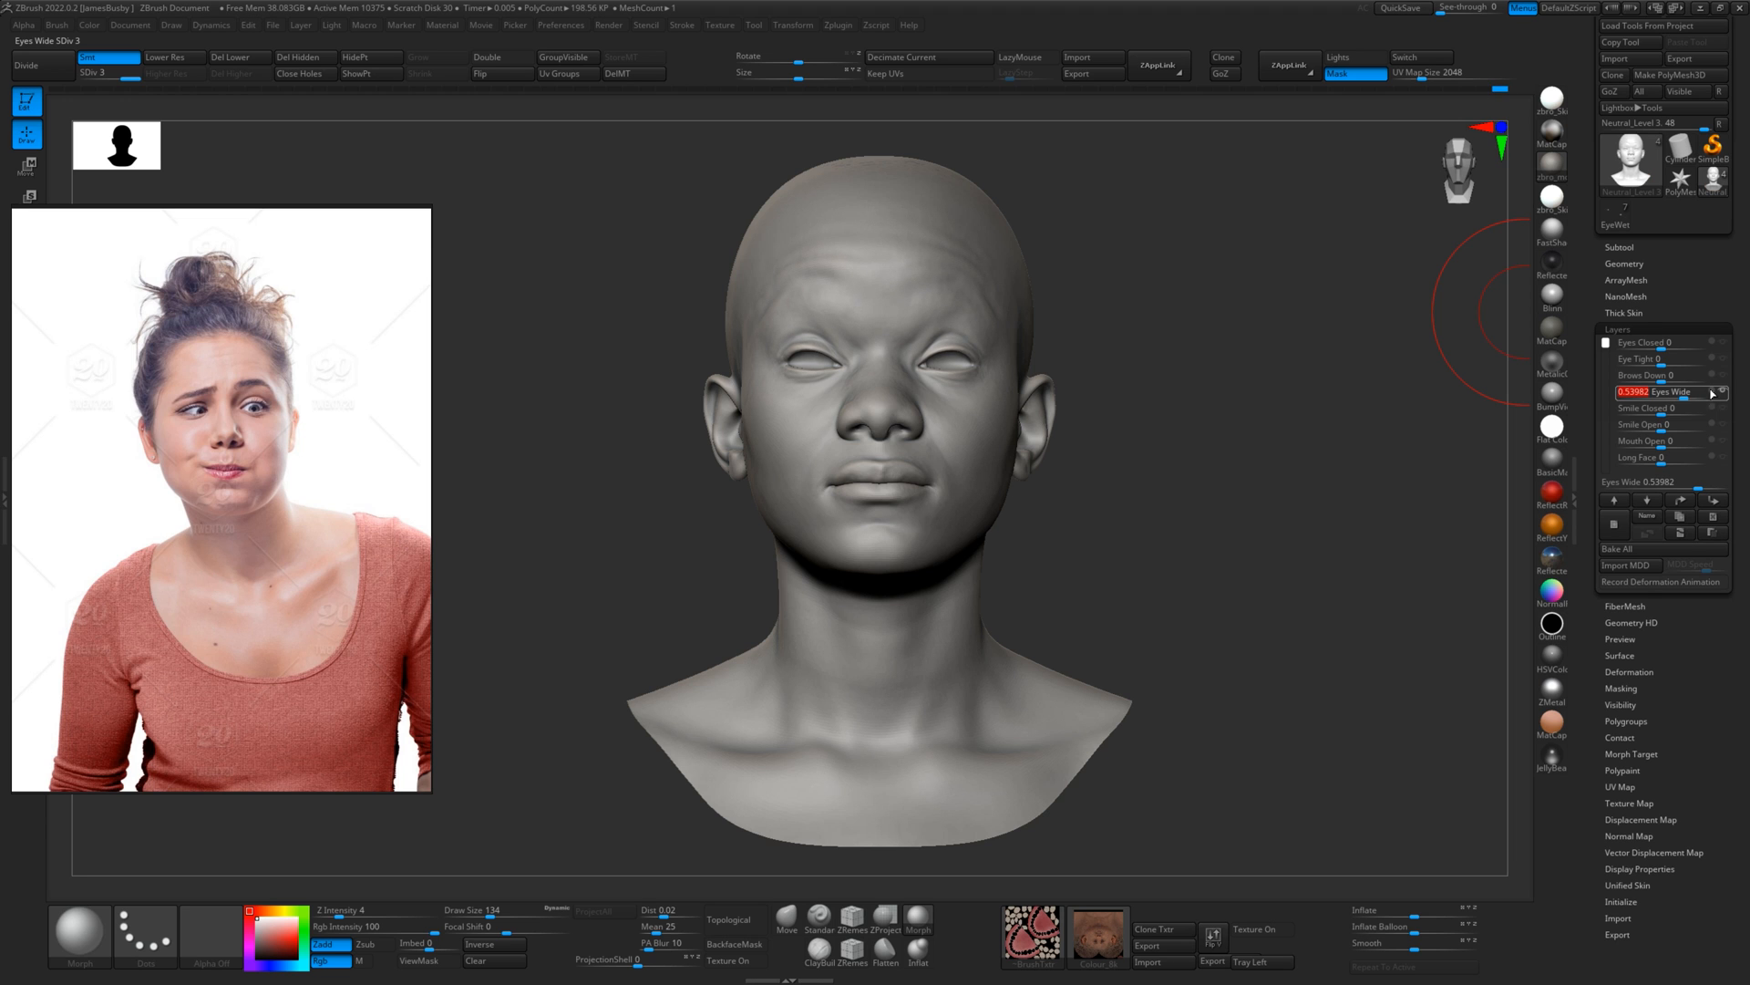
mouse_move(779, 310)
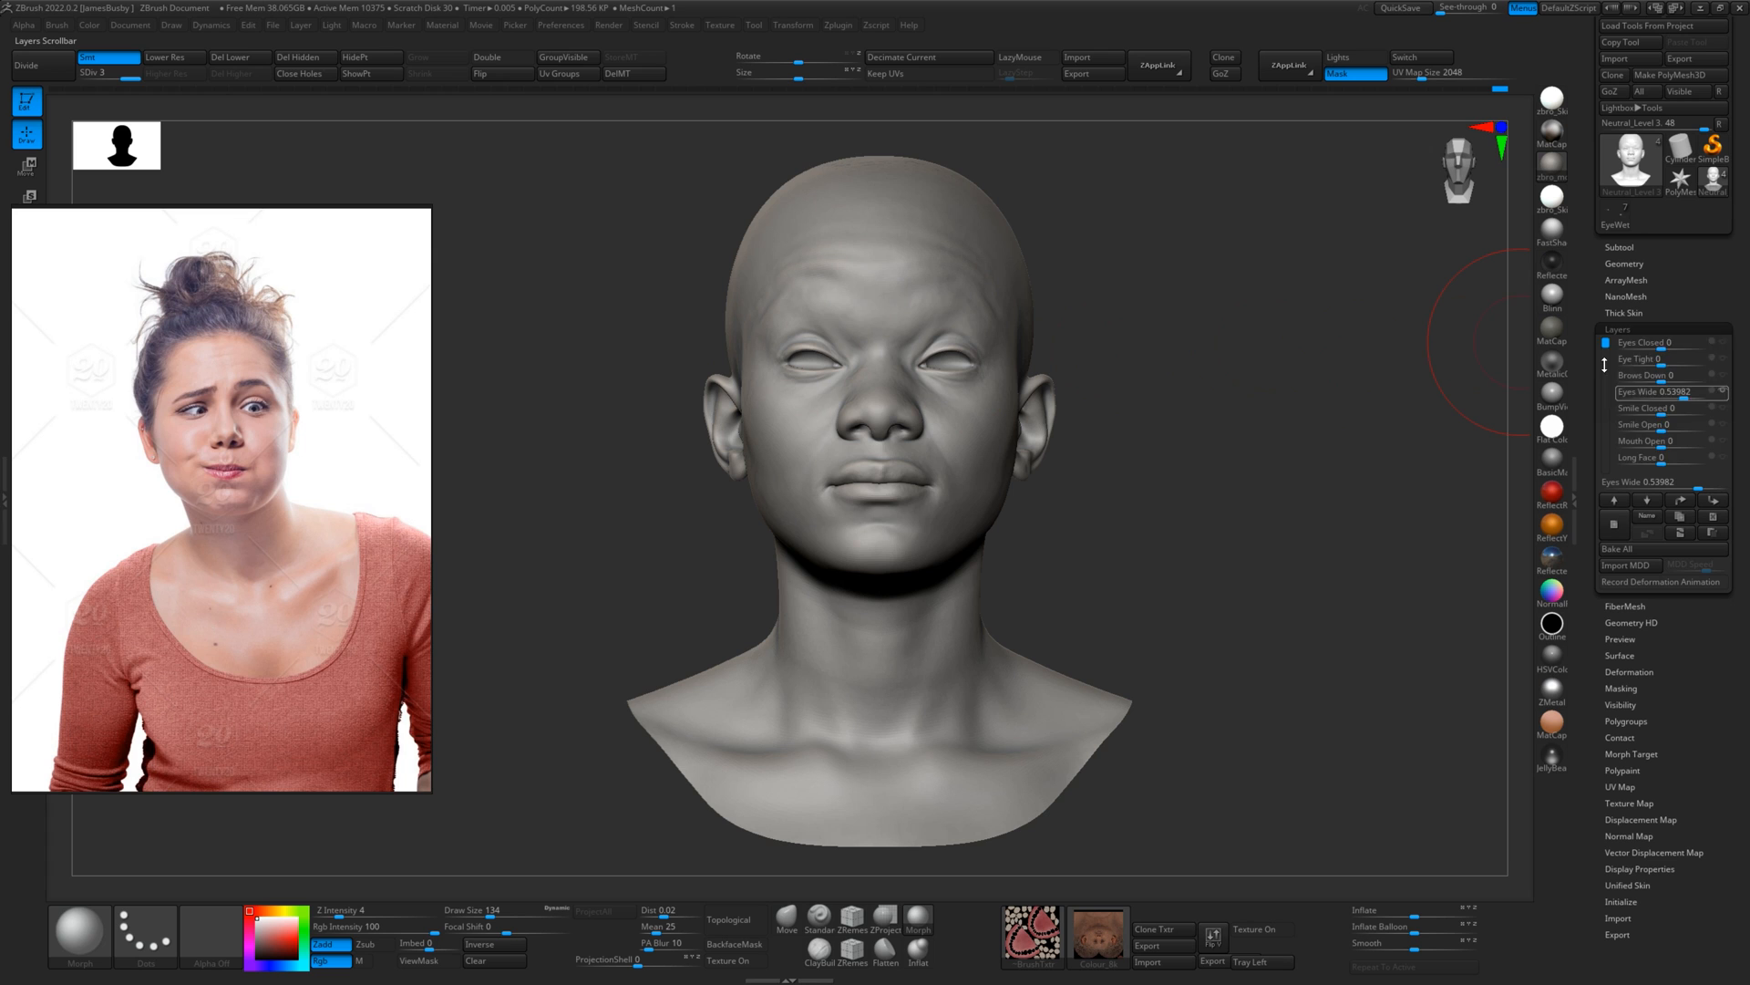
- Set the Eyes Wide layer to about 0.54 and scroll down the Layers list
scroll(down, 3)
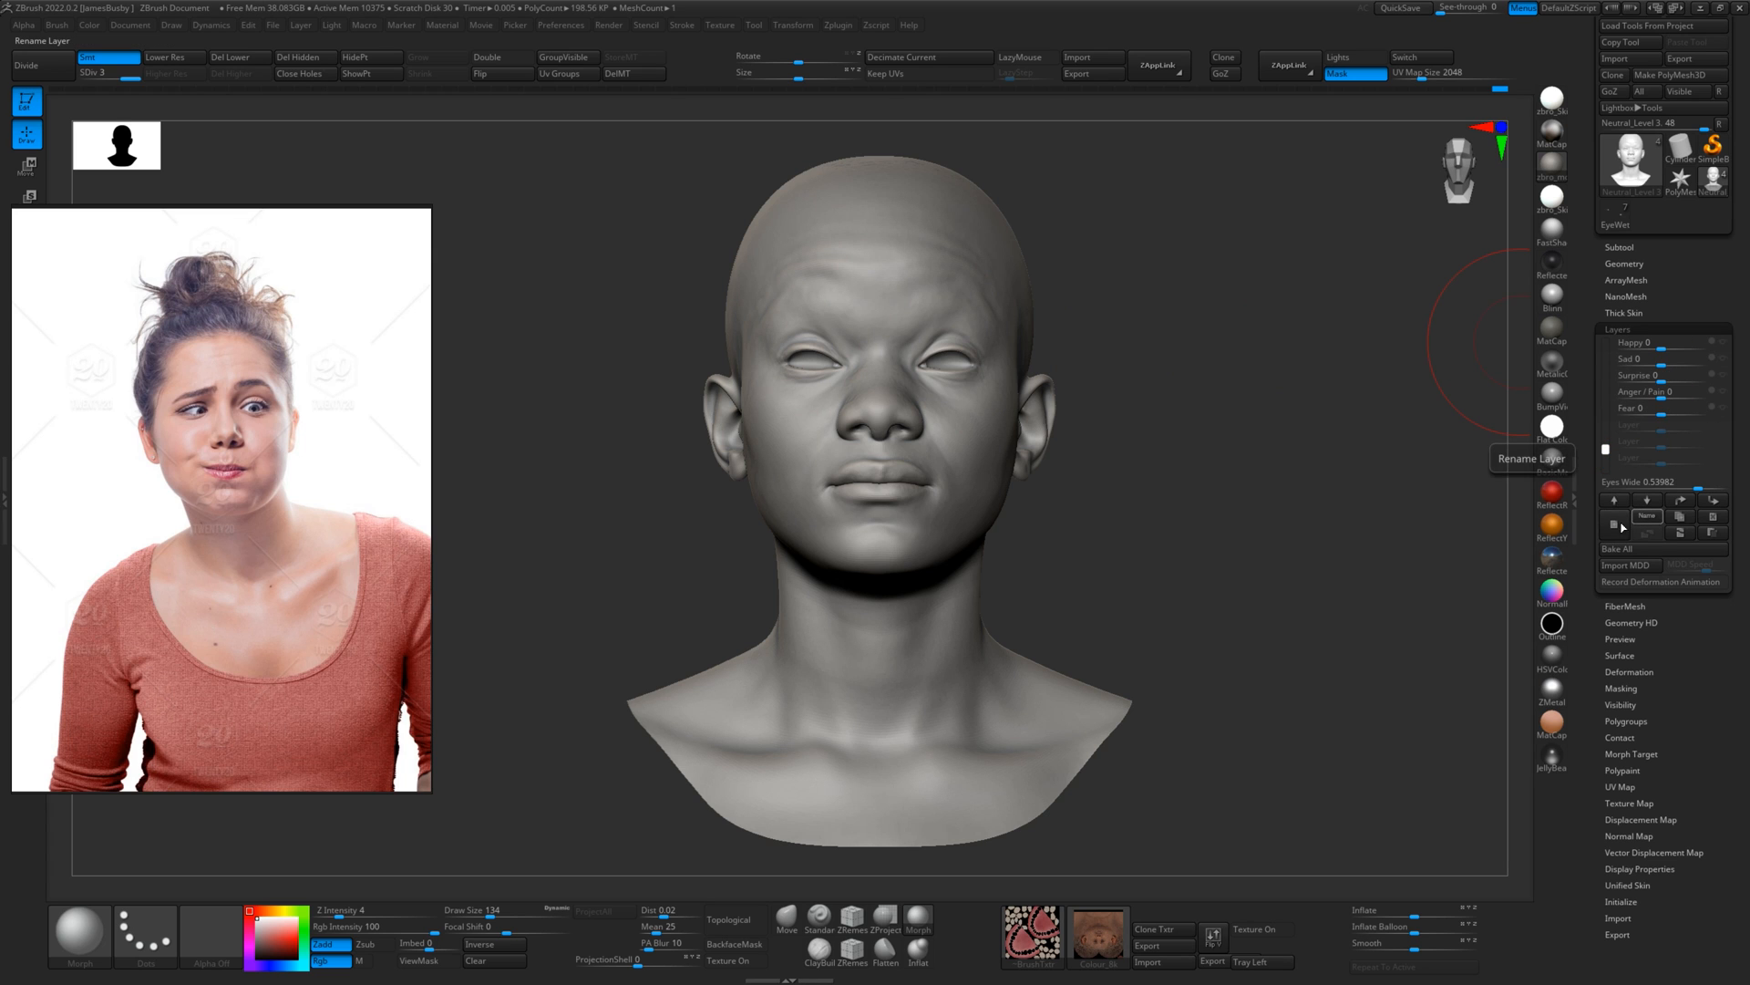
- Create a new layer on the head and rename it Mod Layer 1
click(1614, 499)
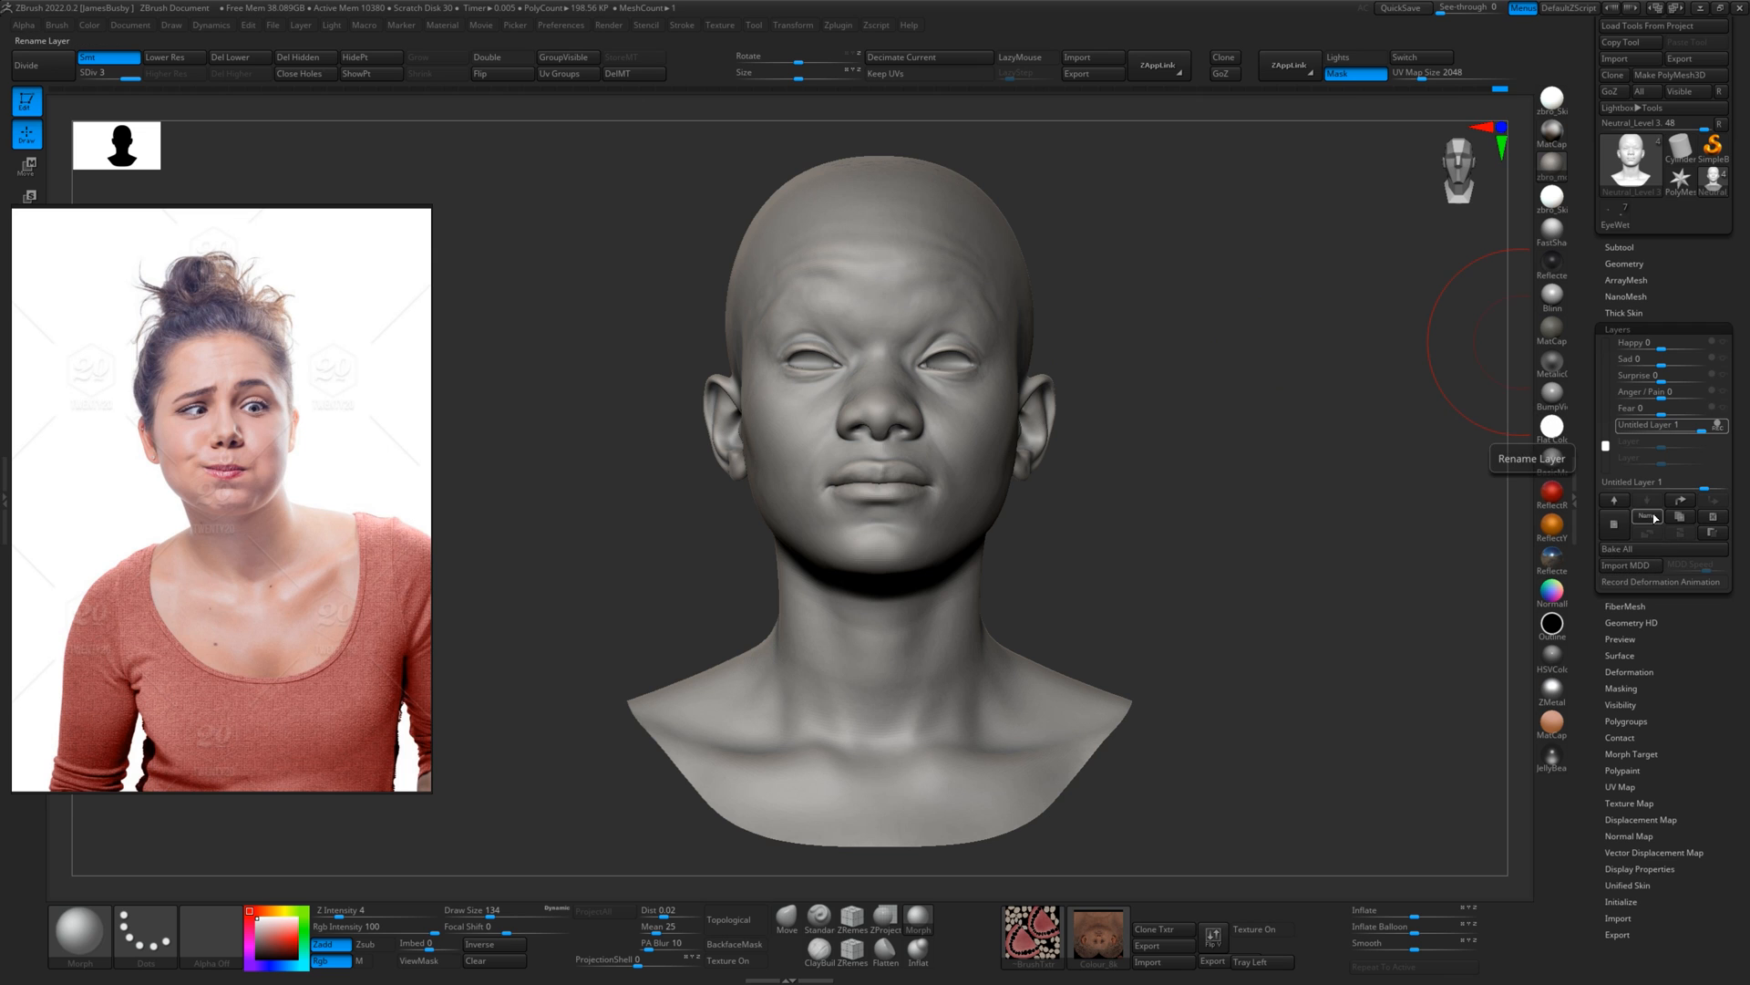
click(1651, 516)
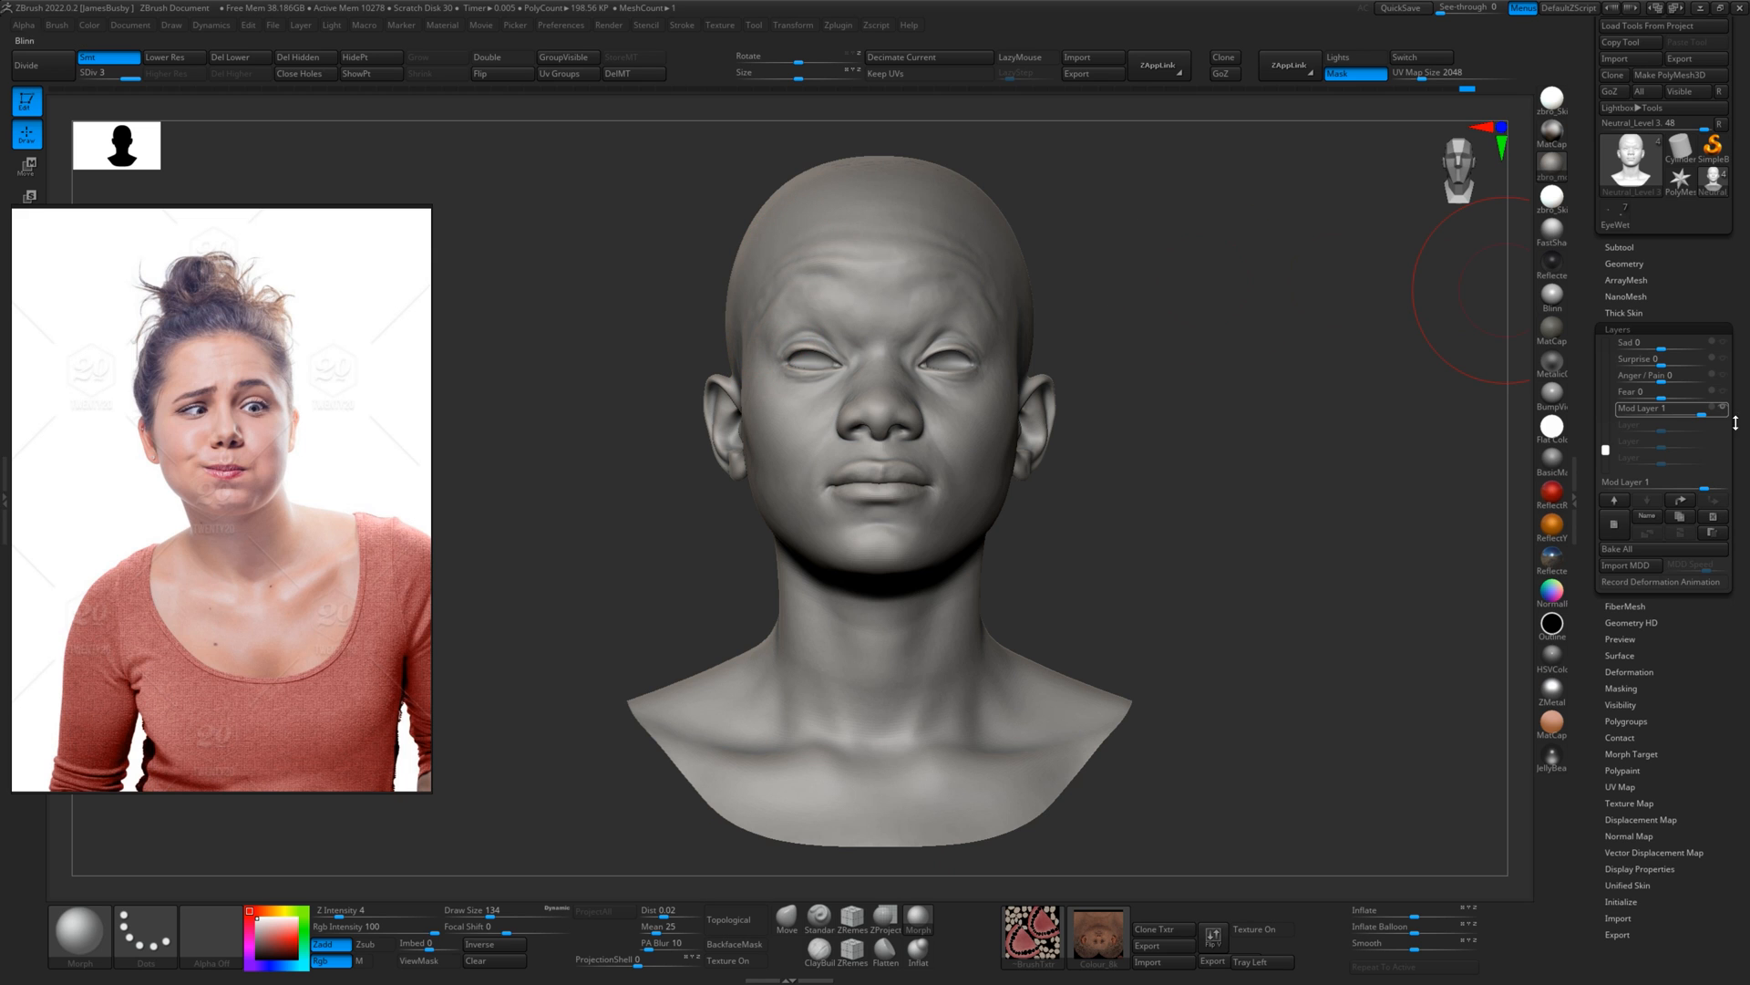
mouse_move(785, 265)
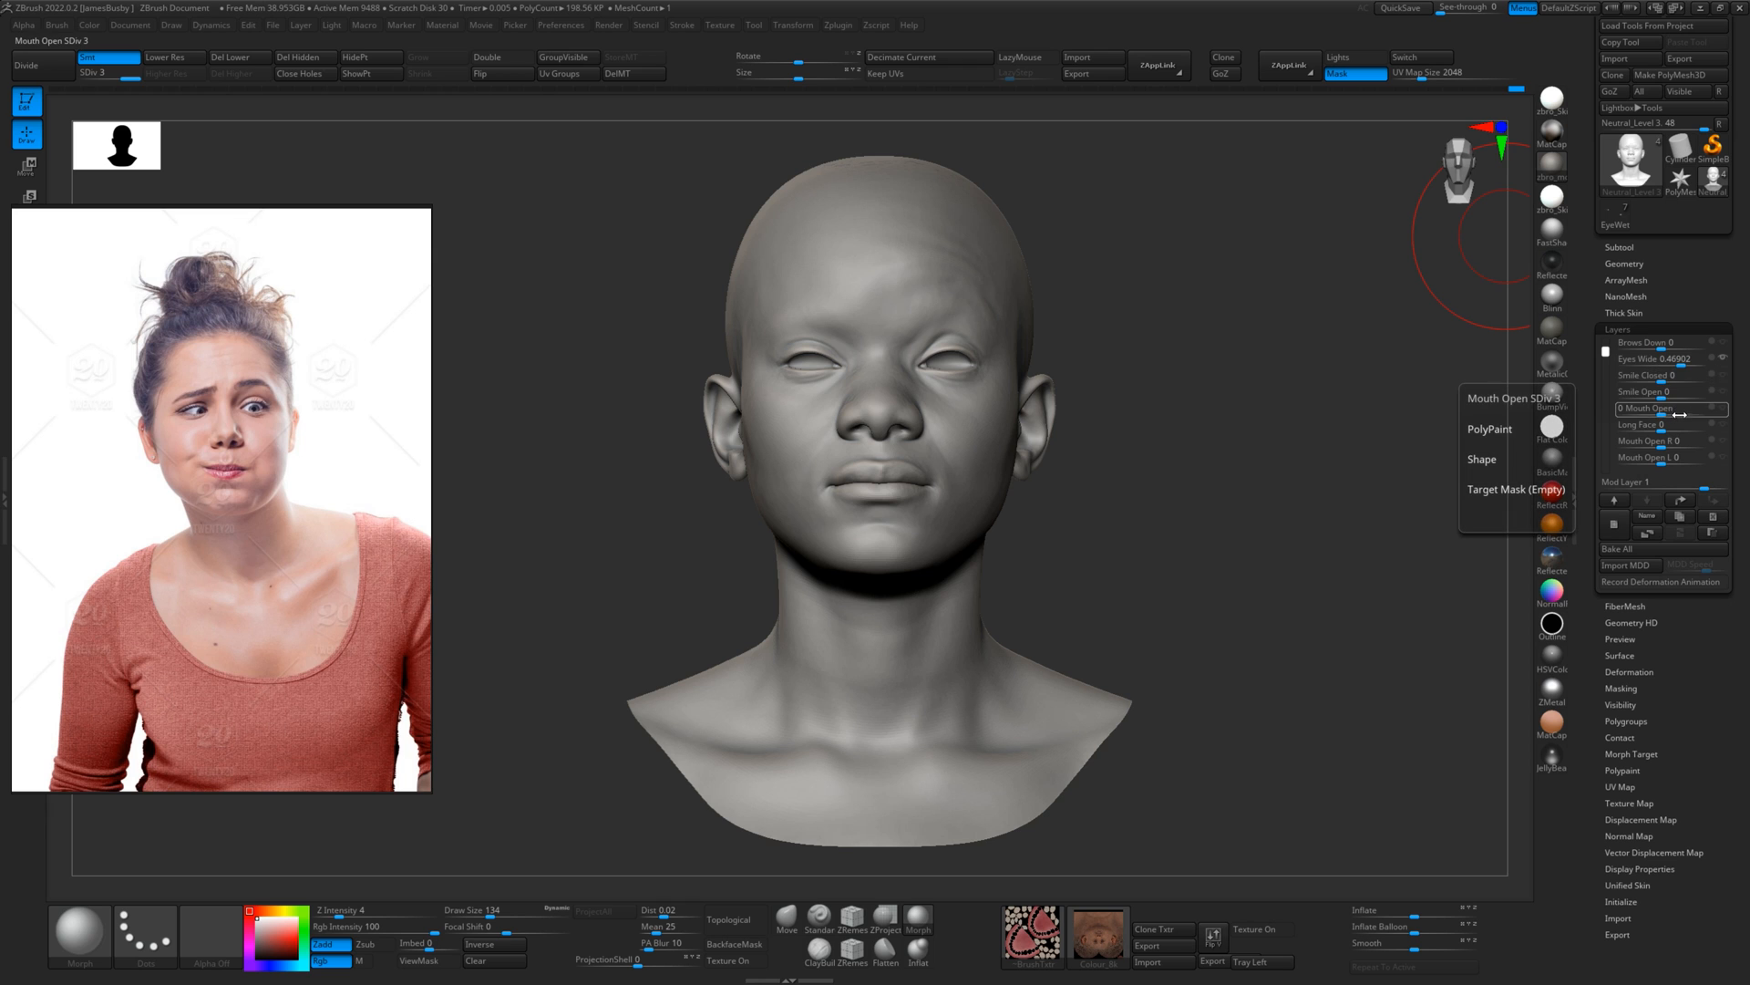
- Ease Eyes Wide to 0.47 and sculpt frown creases above one brow on Mod Layer 1
click(1651, 343)
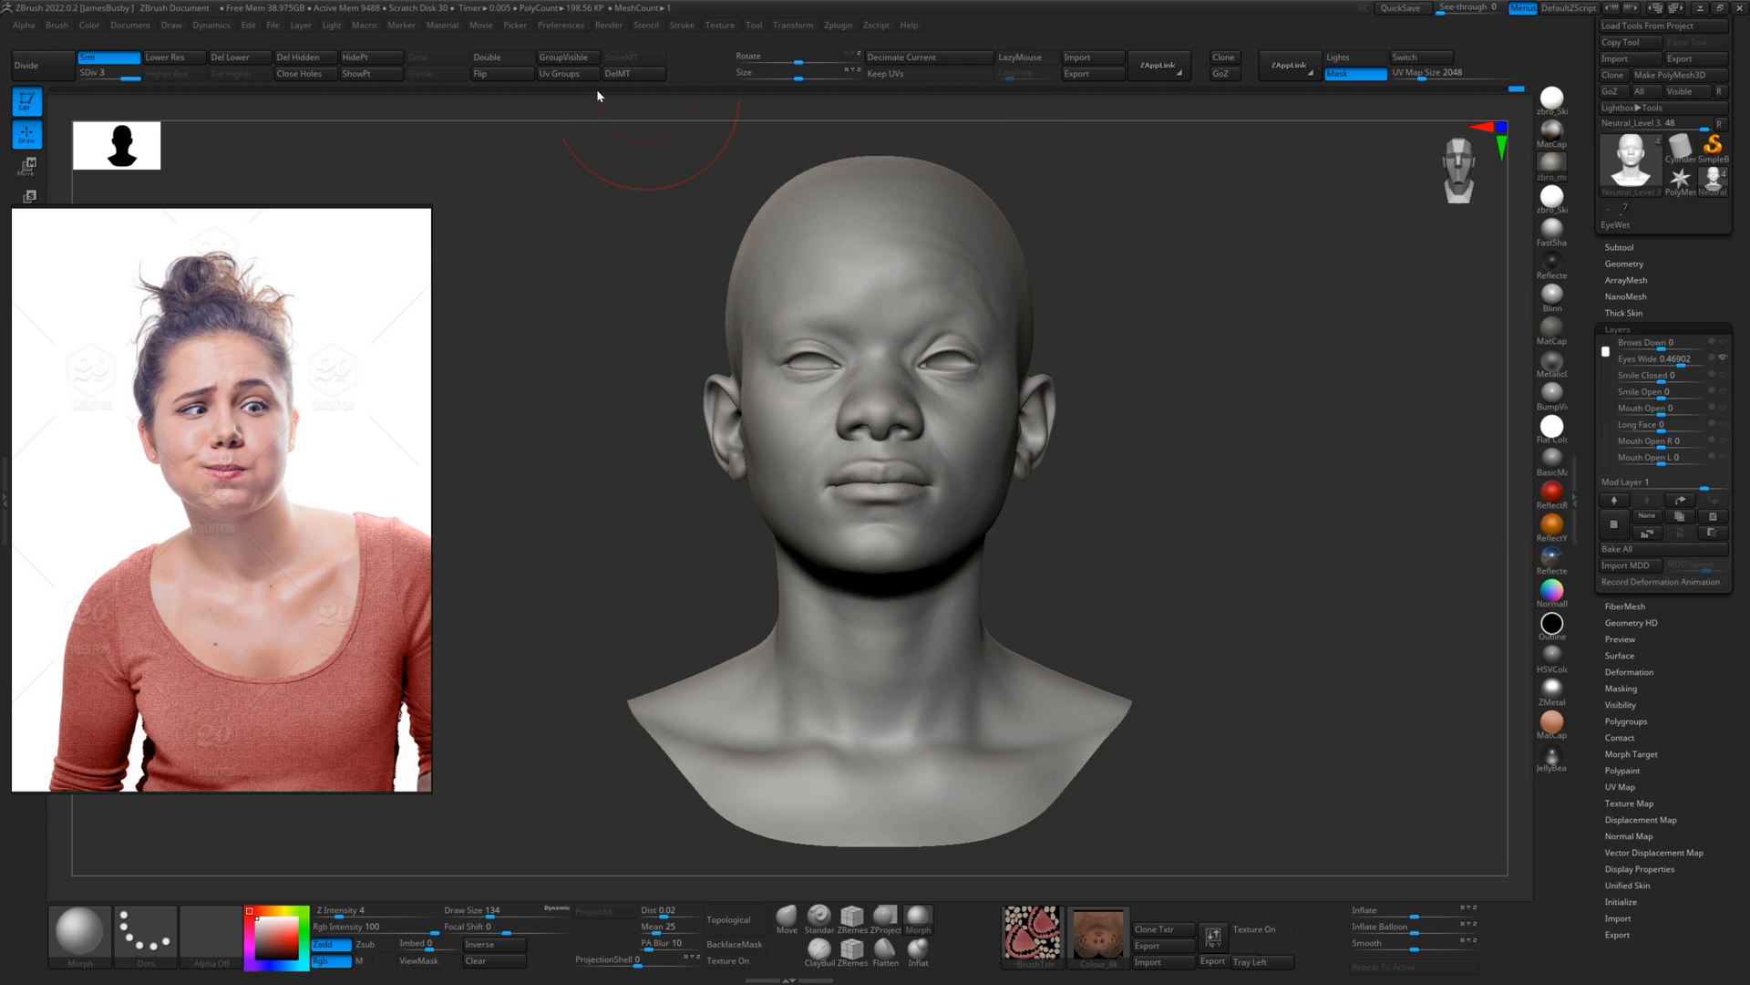
click(1639, 342)
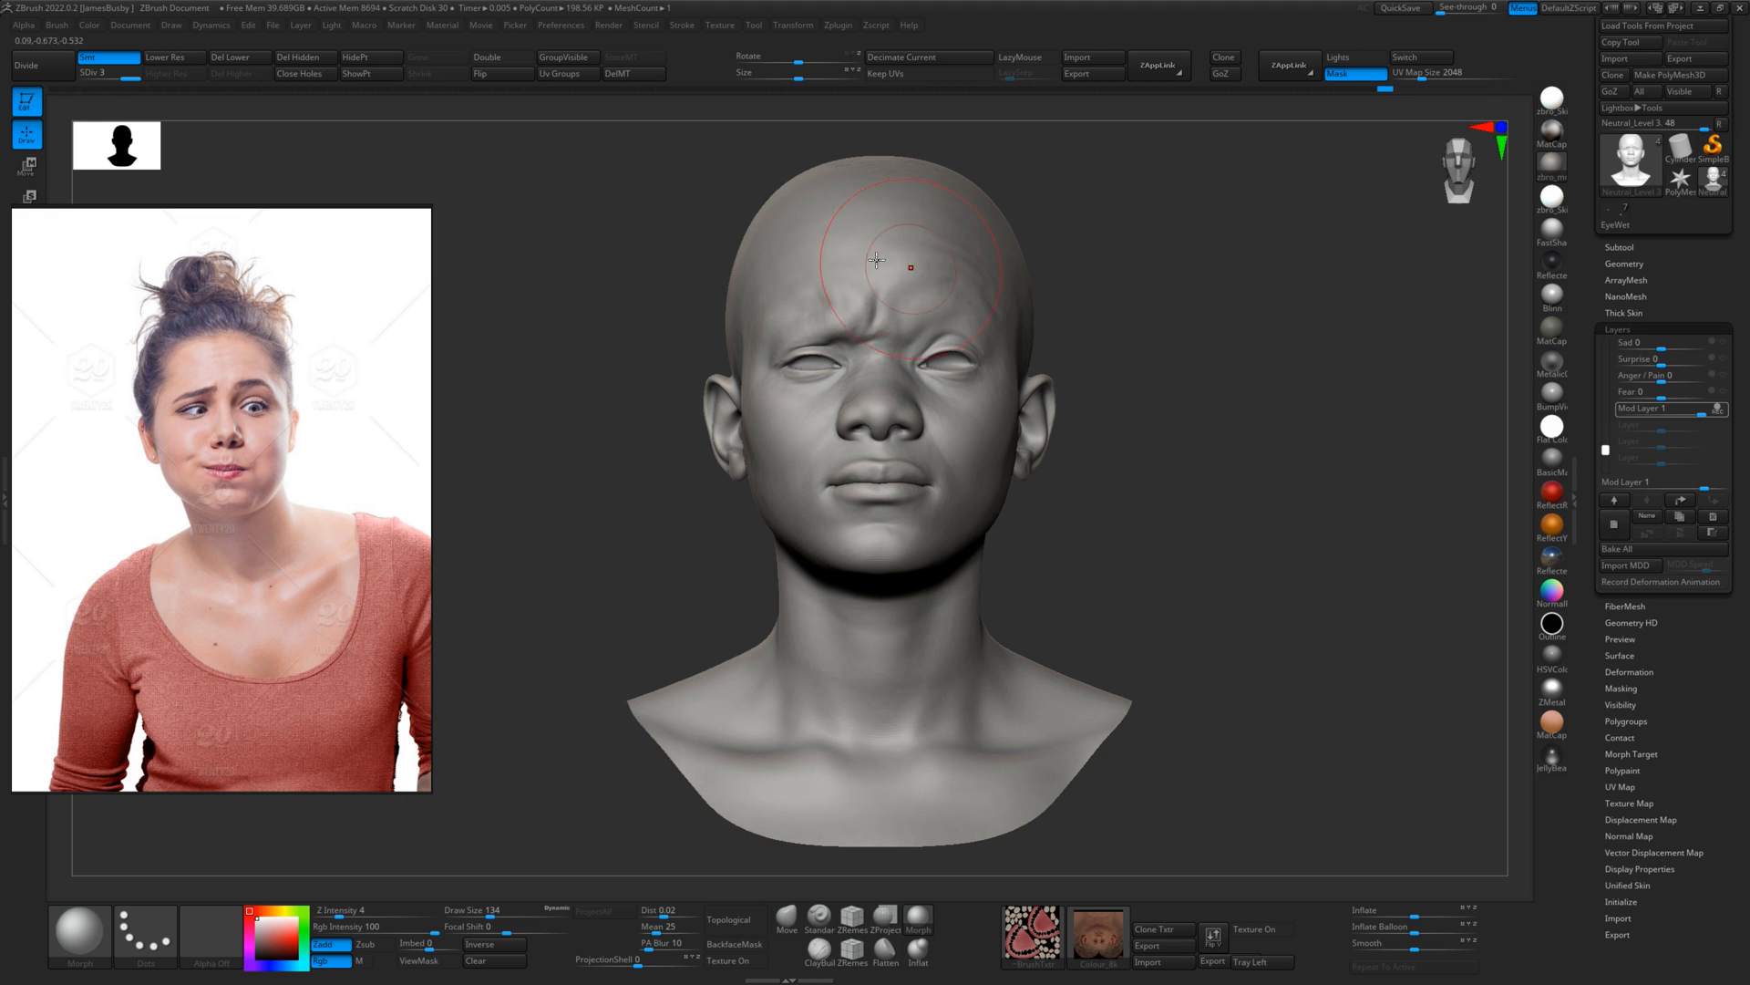
mouse_move(949, 332)
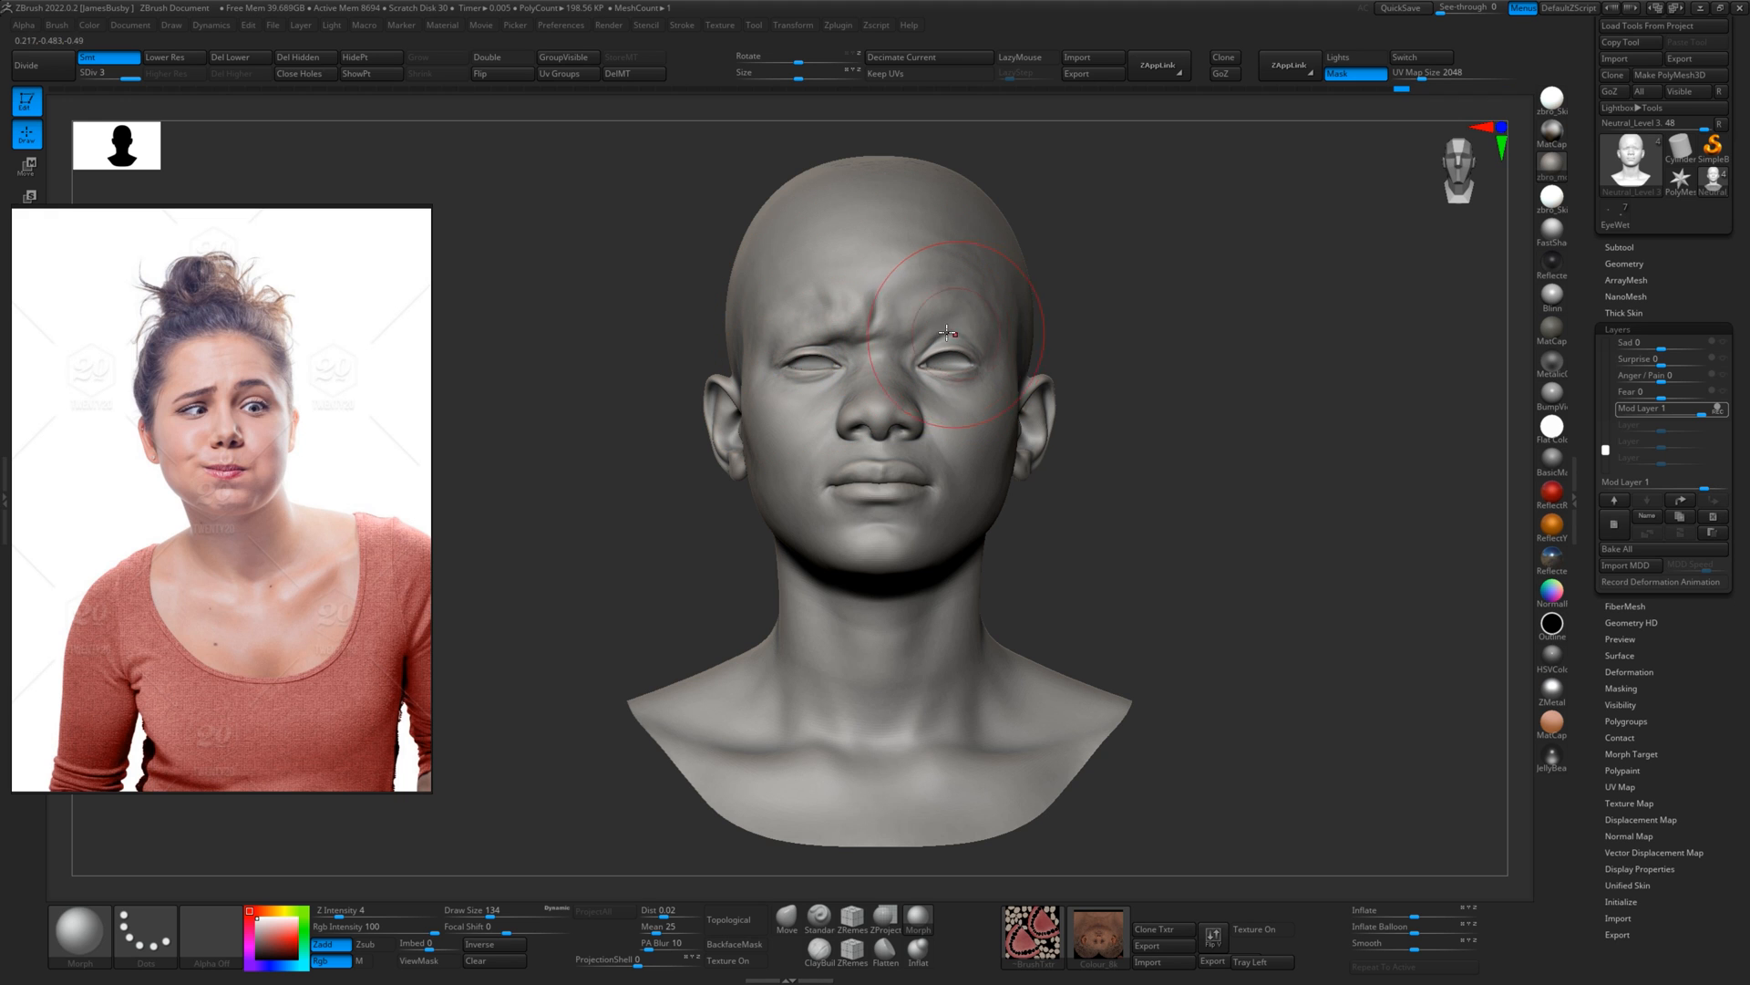
mouse_move(898, 331)
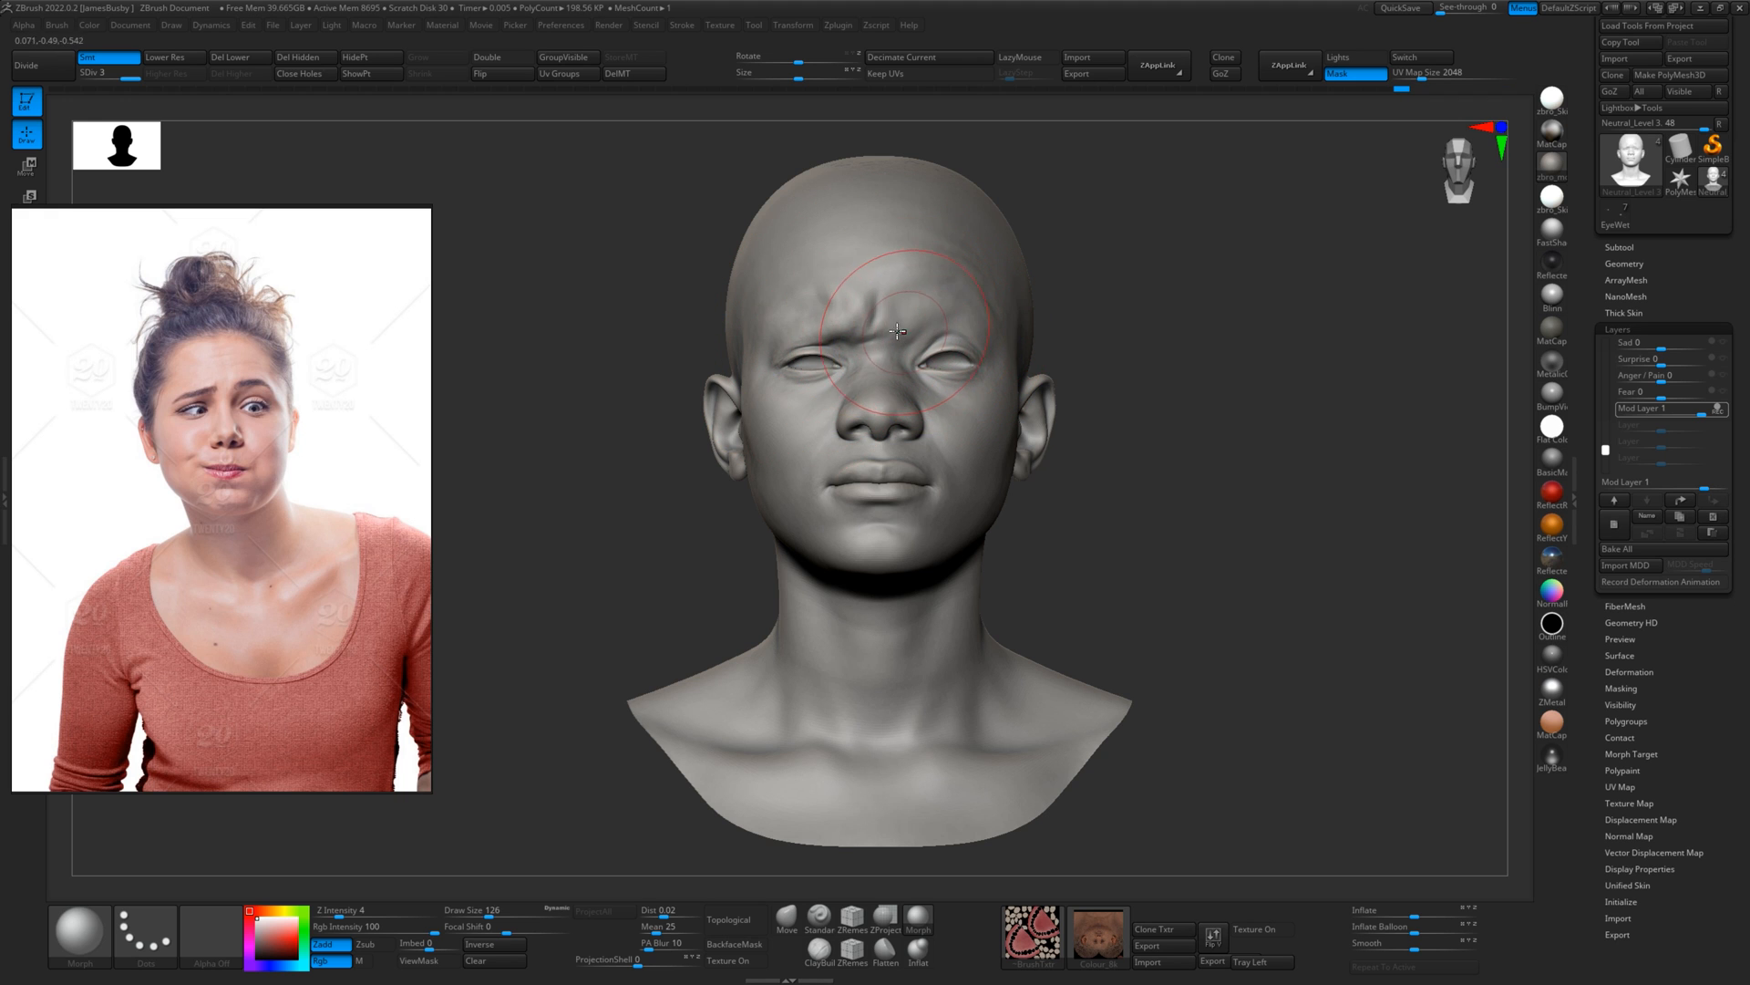
mouse_move(843, 295)
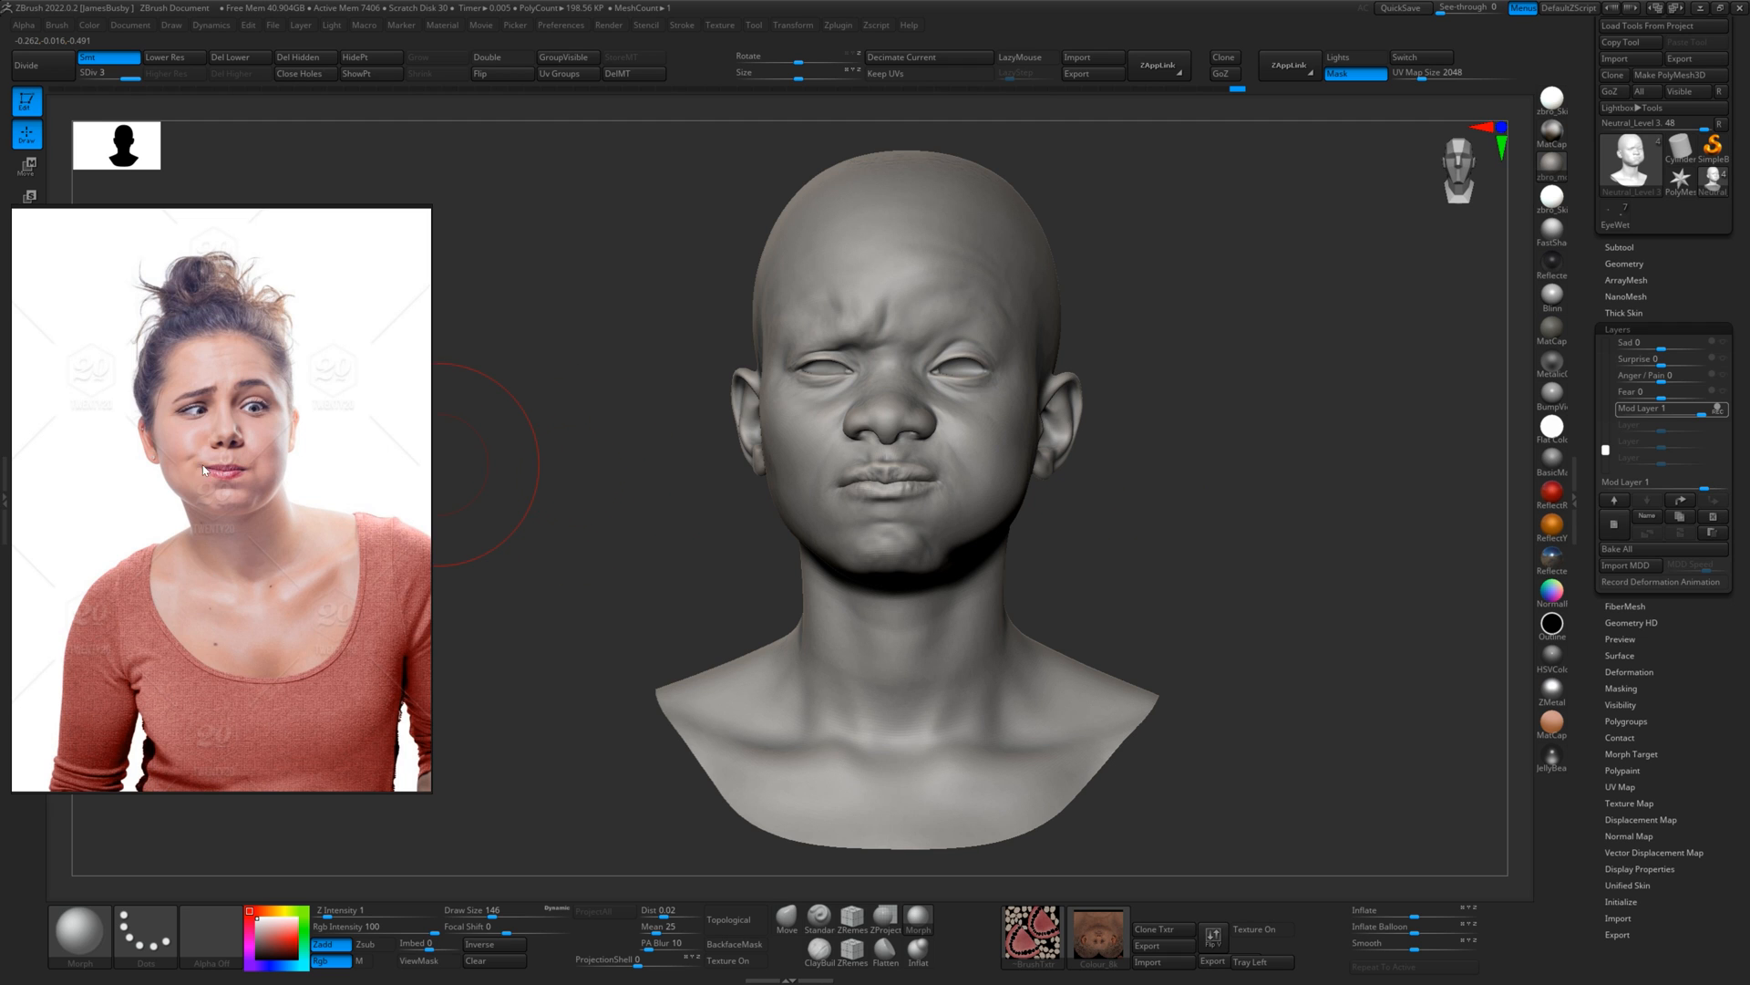
mouse_move(971, 399)
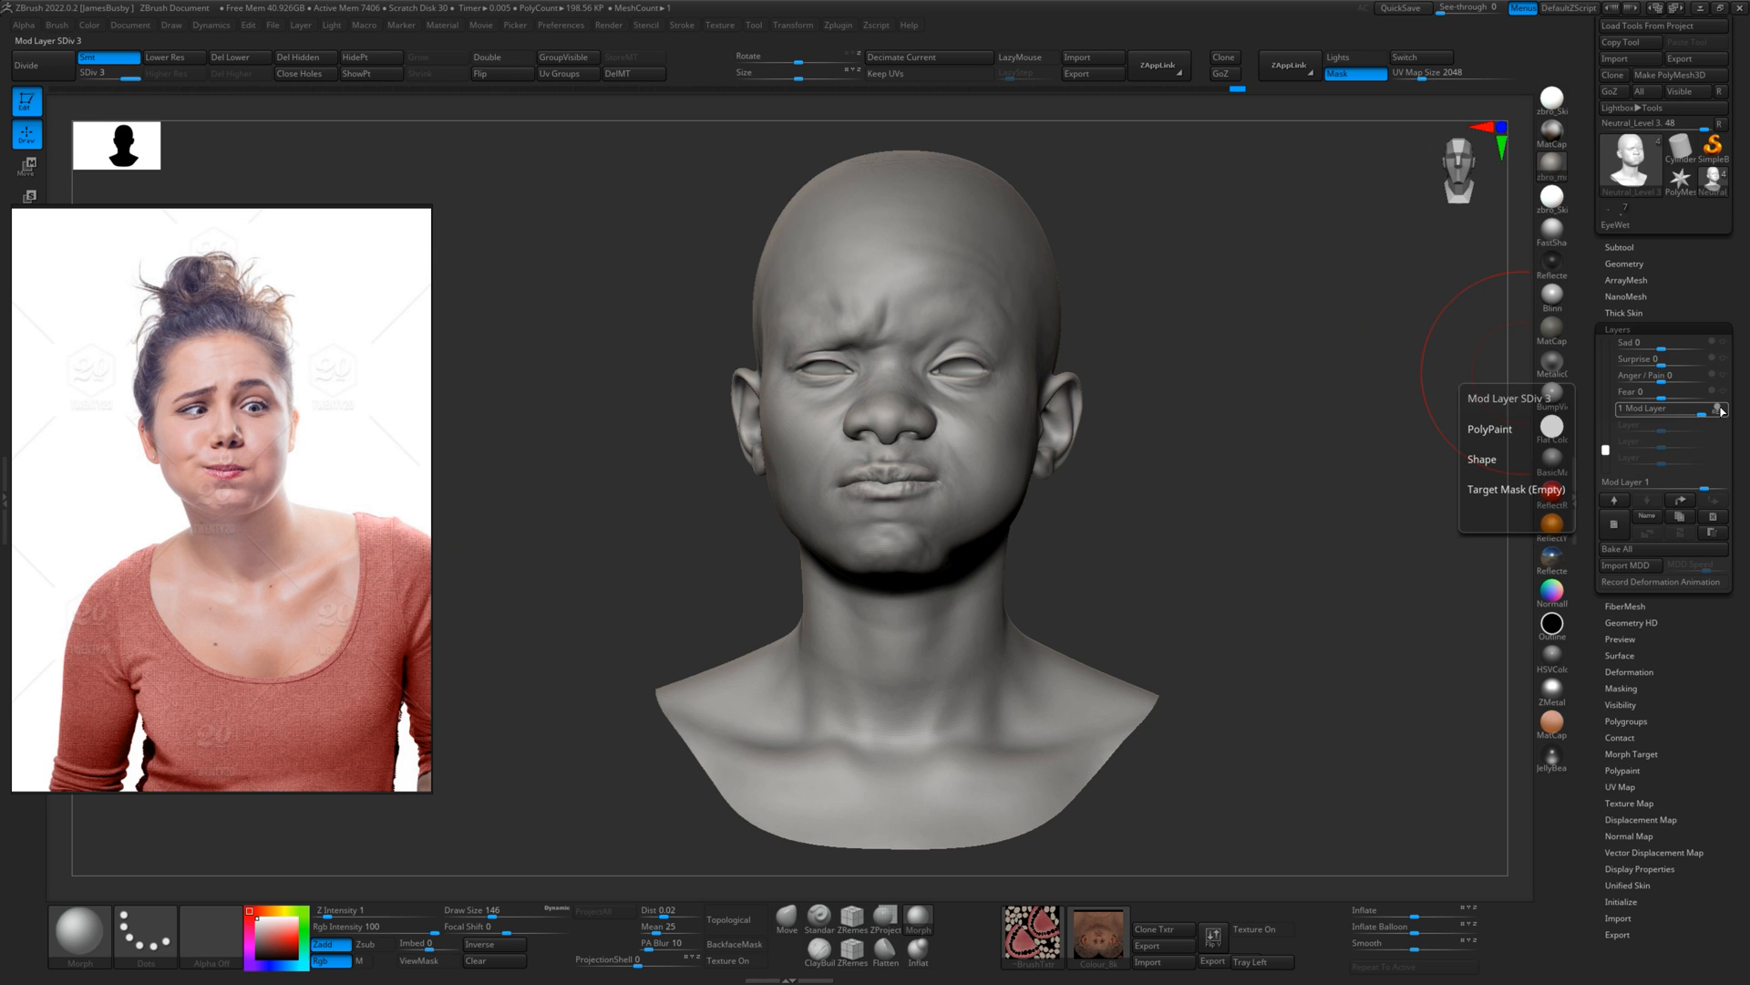
- Blend in the Cheek Puff layer at about 0.91 while deepening the squint and pursed mouth
click(633, 73)
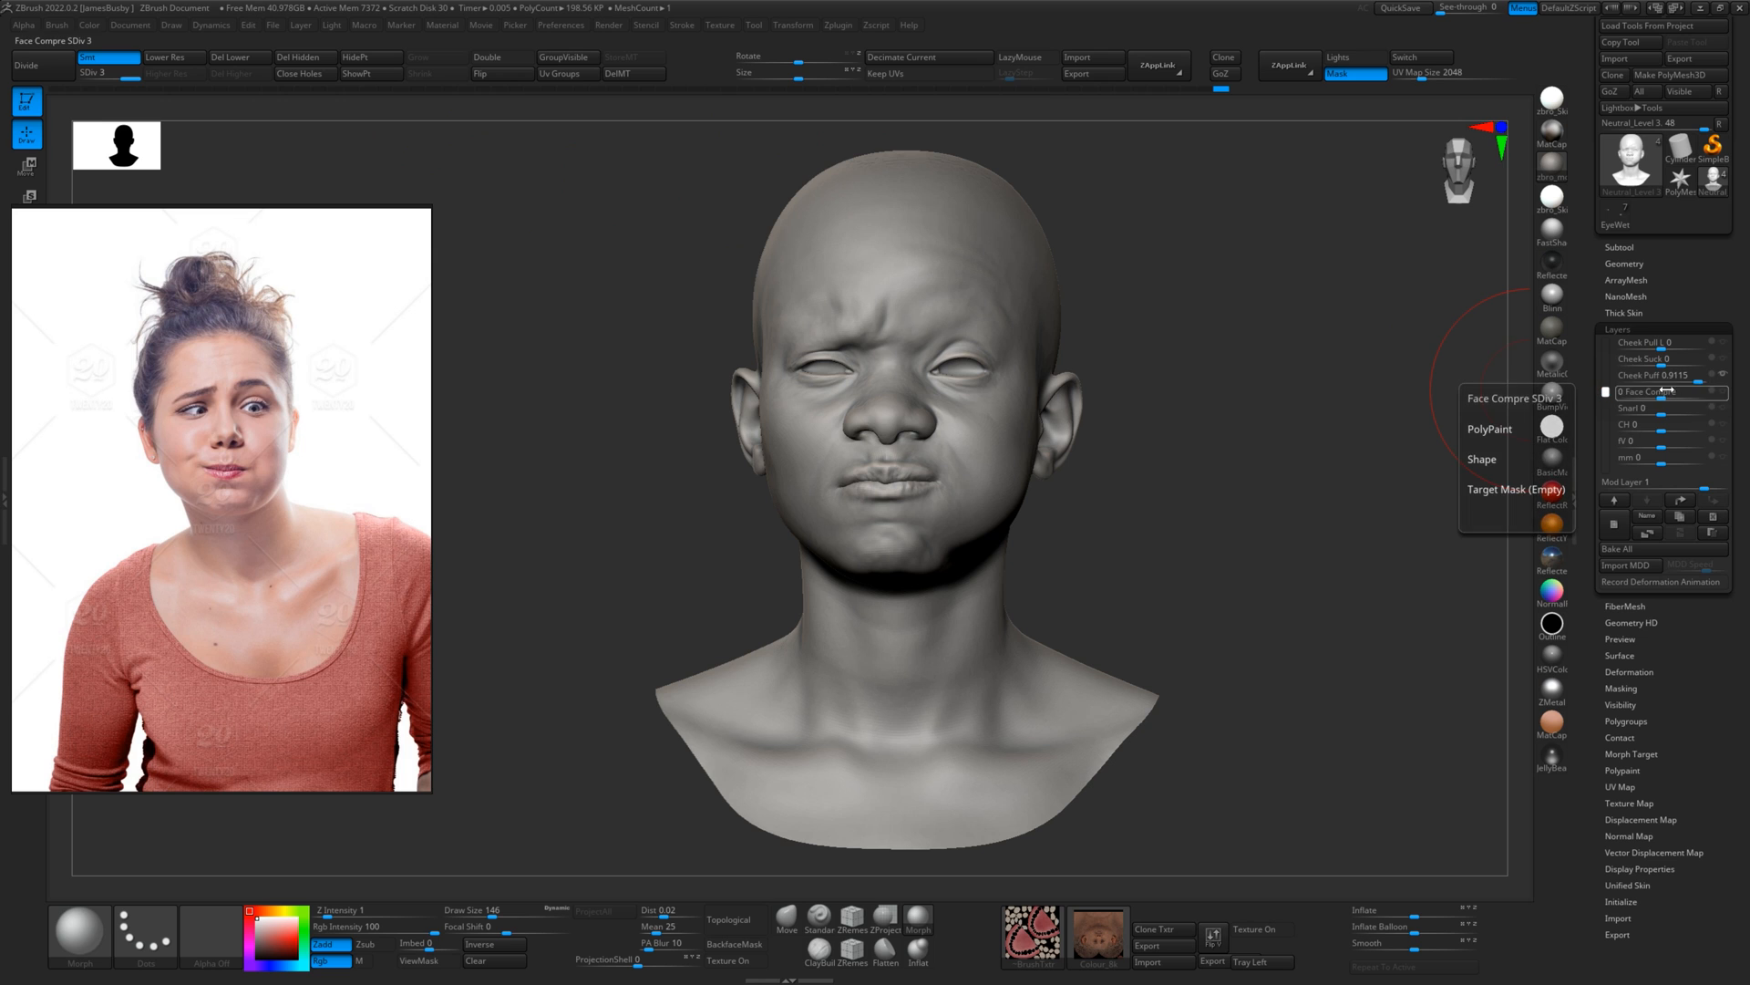
click(1652, 374)
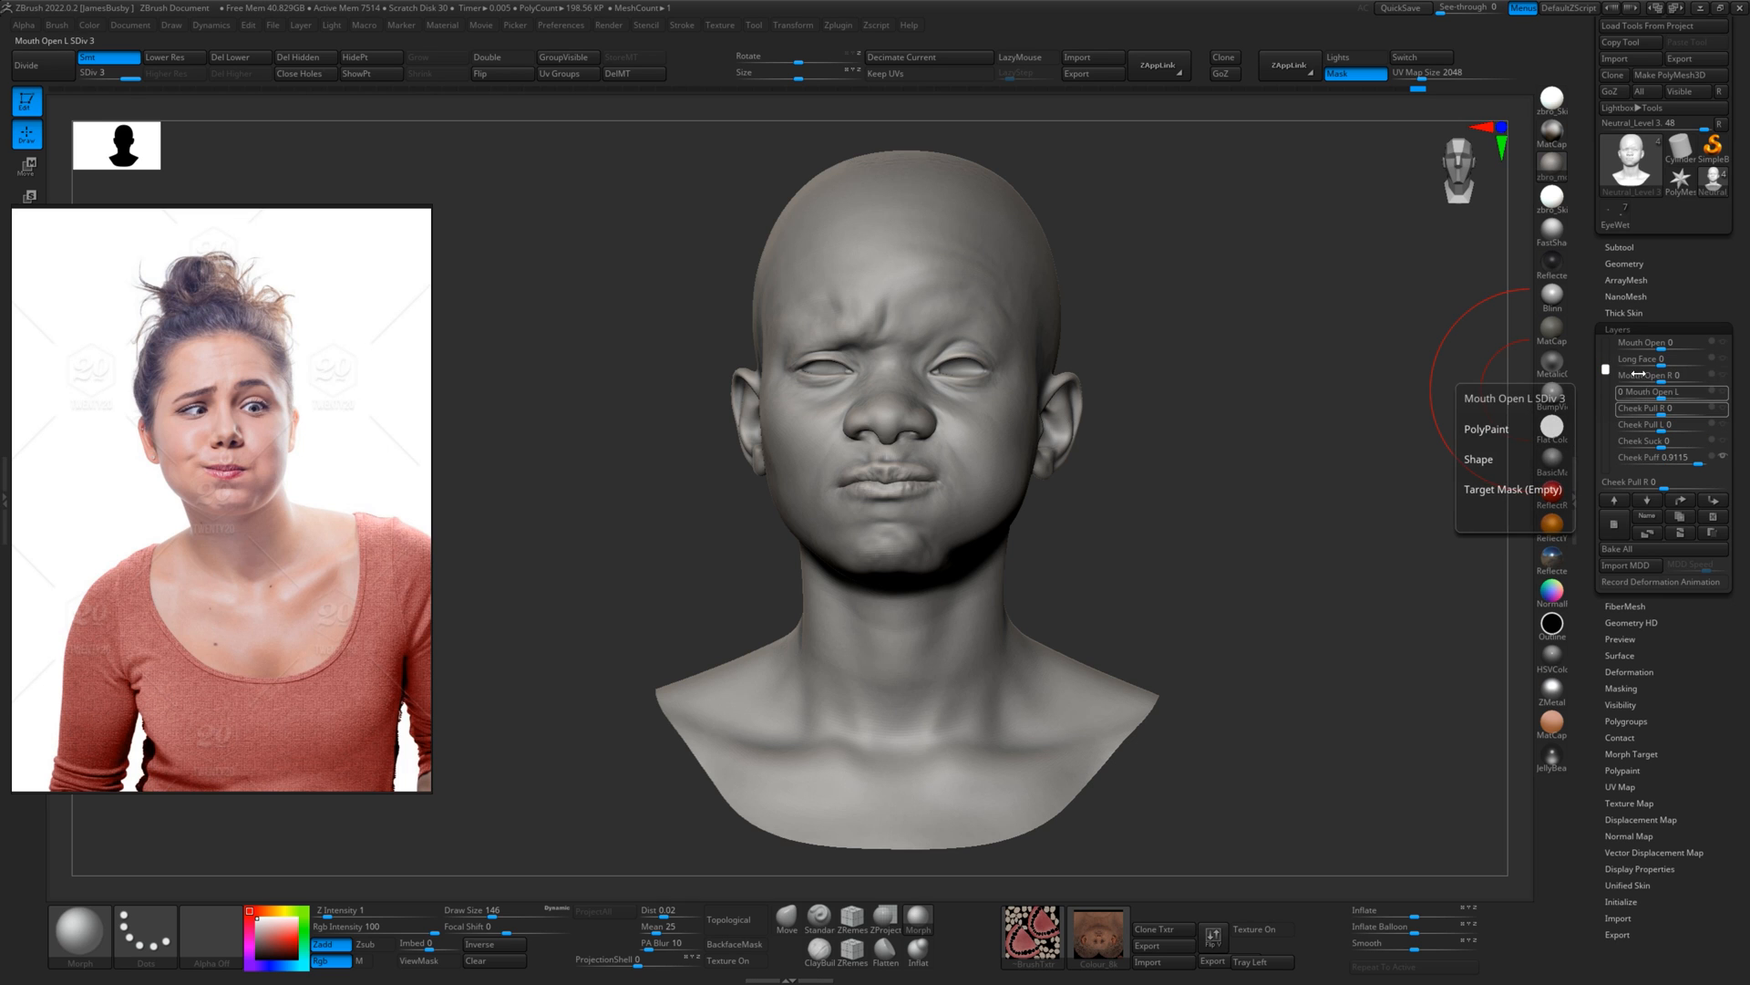
scroll(down, 3)
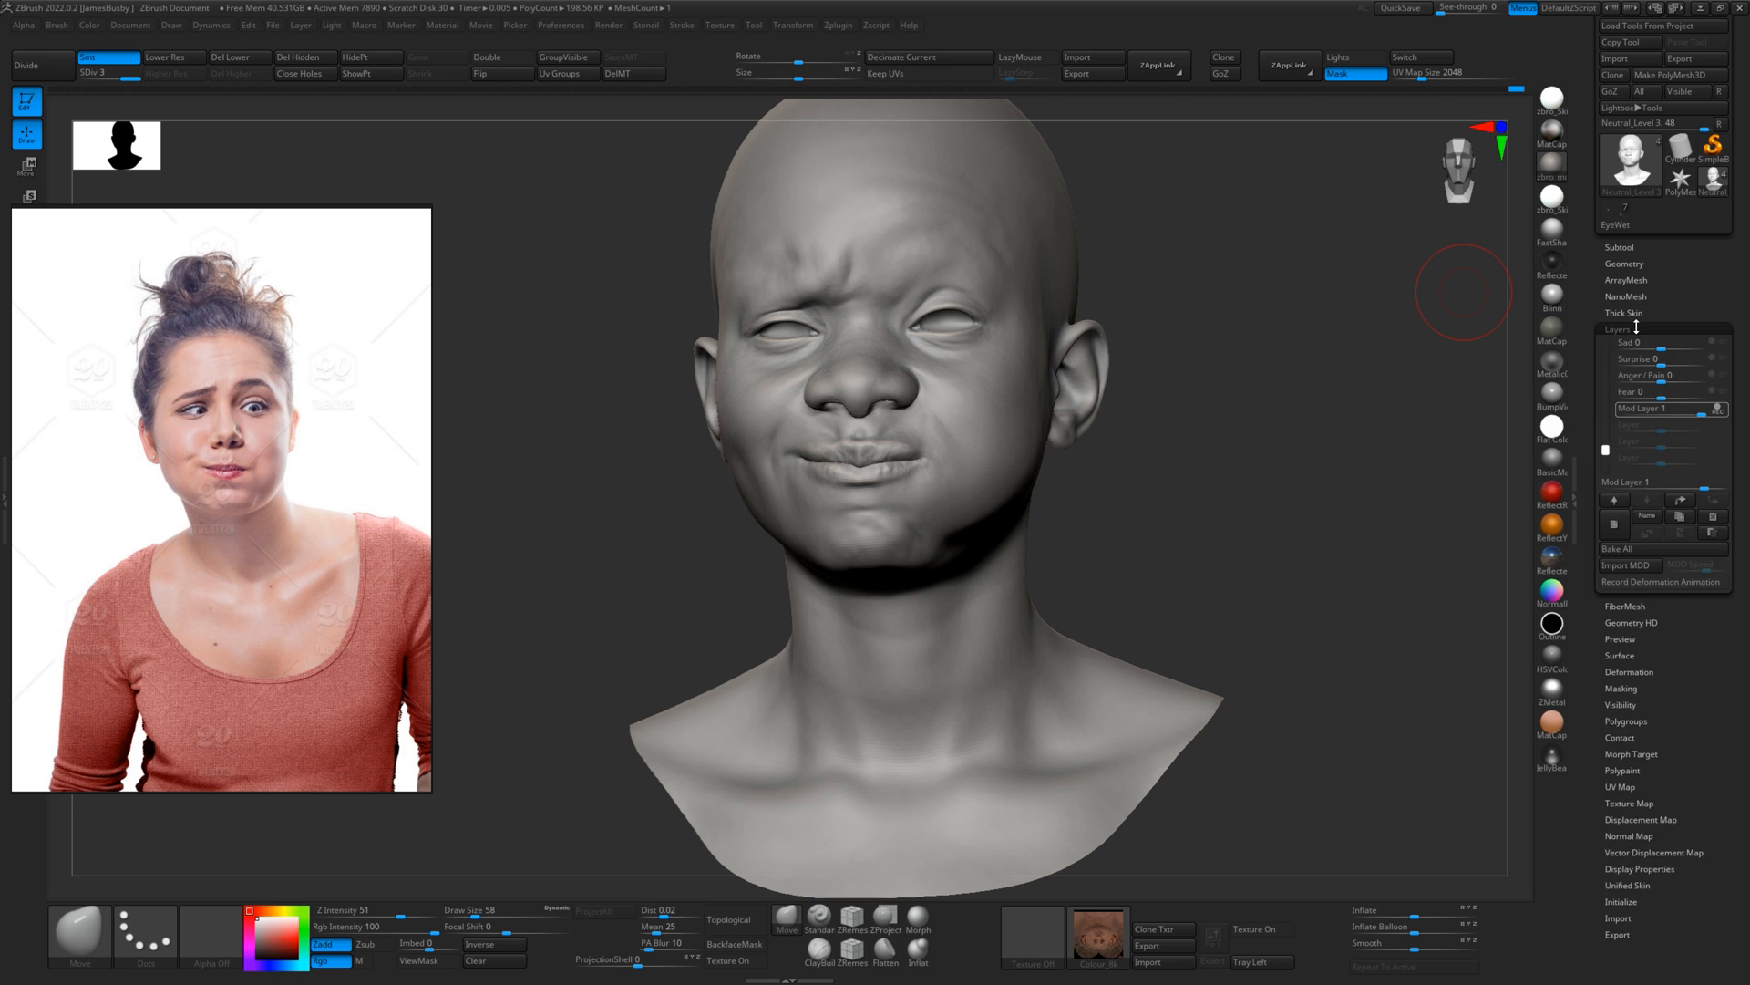
- Rotate the Eye Balls1 subtool for a sideways glance, reselect the head, and turn the texture on
click(1620, 247)
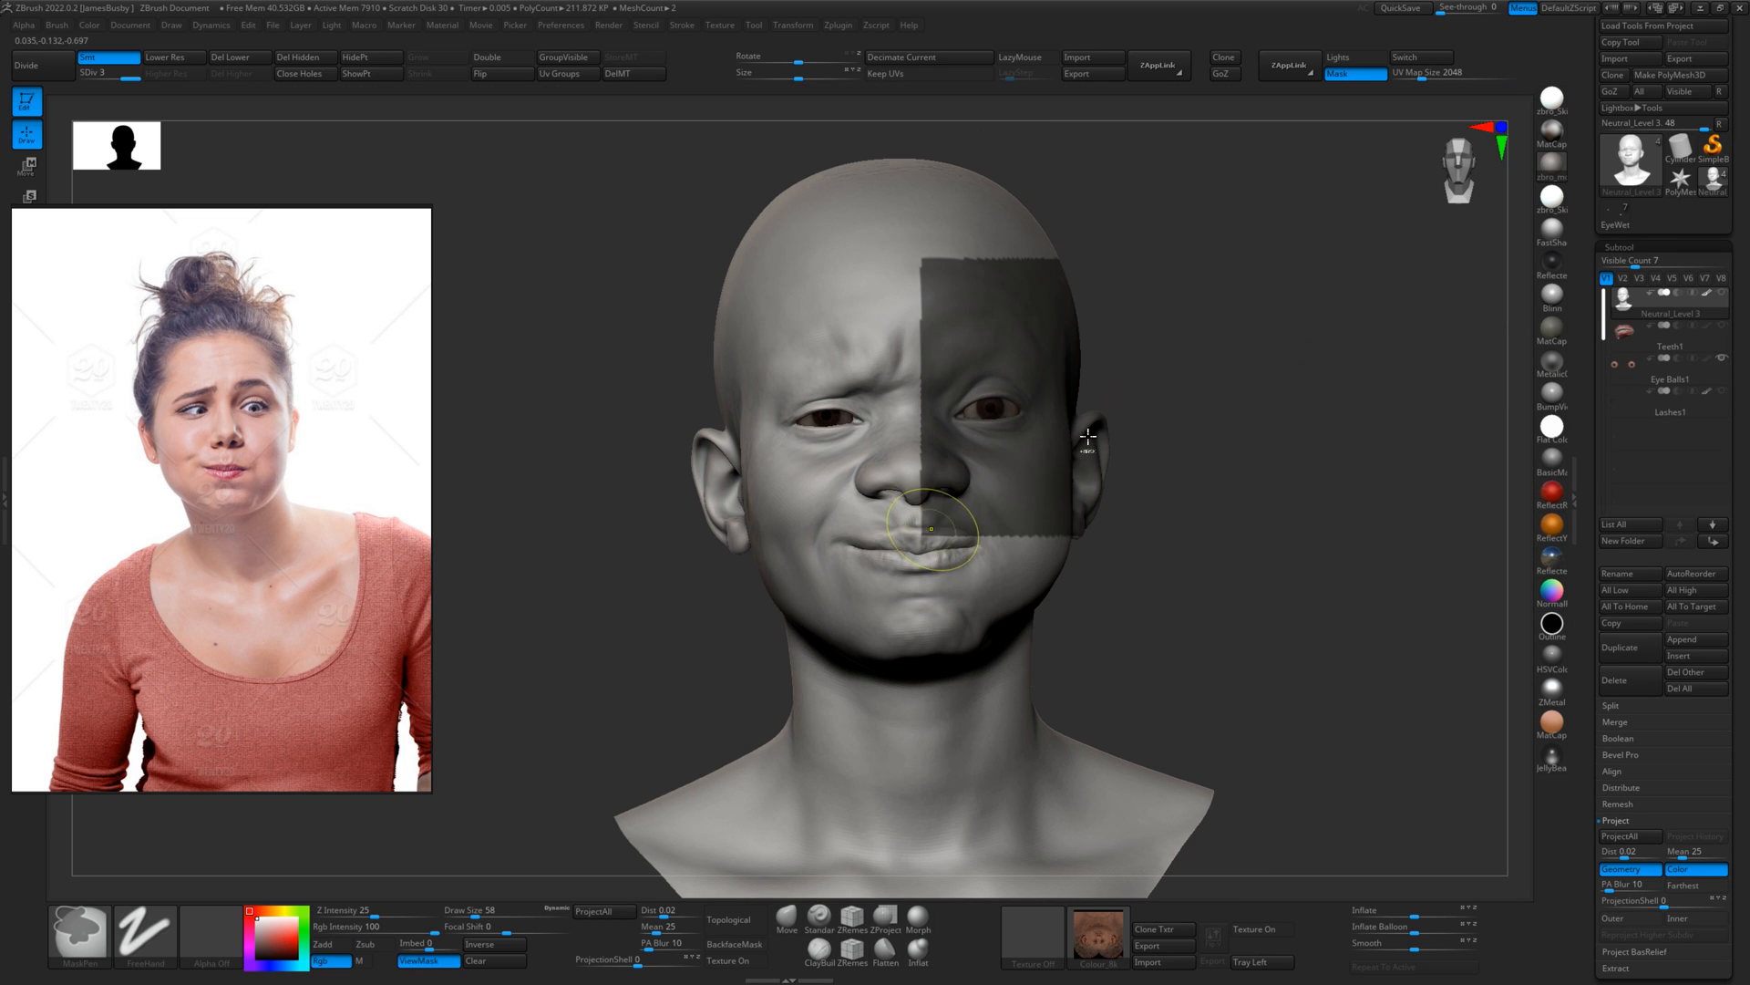
click(1669, 354)
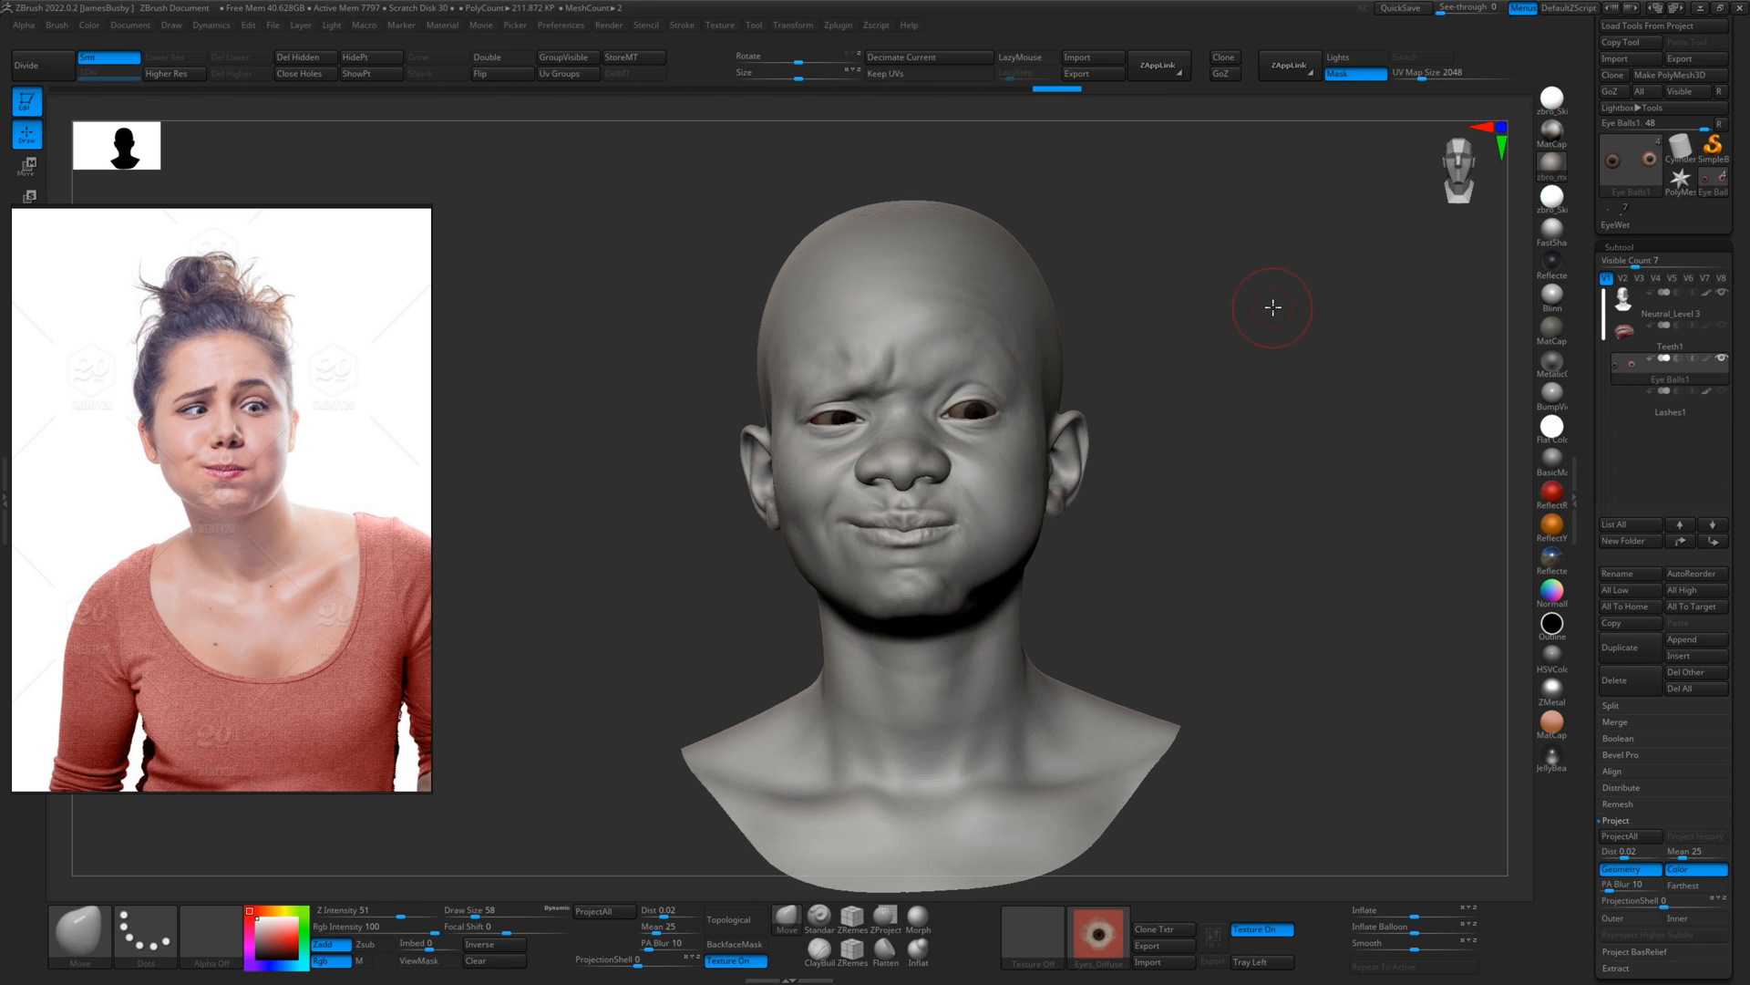
click(1667, 298)
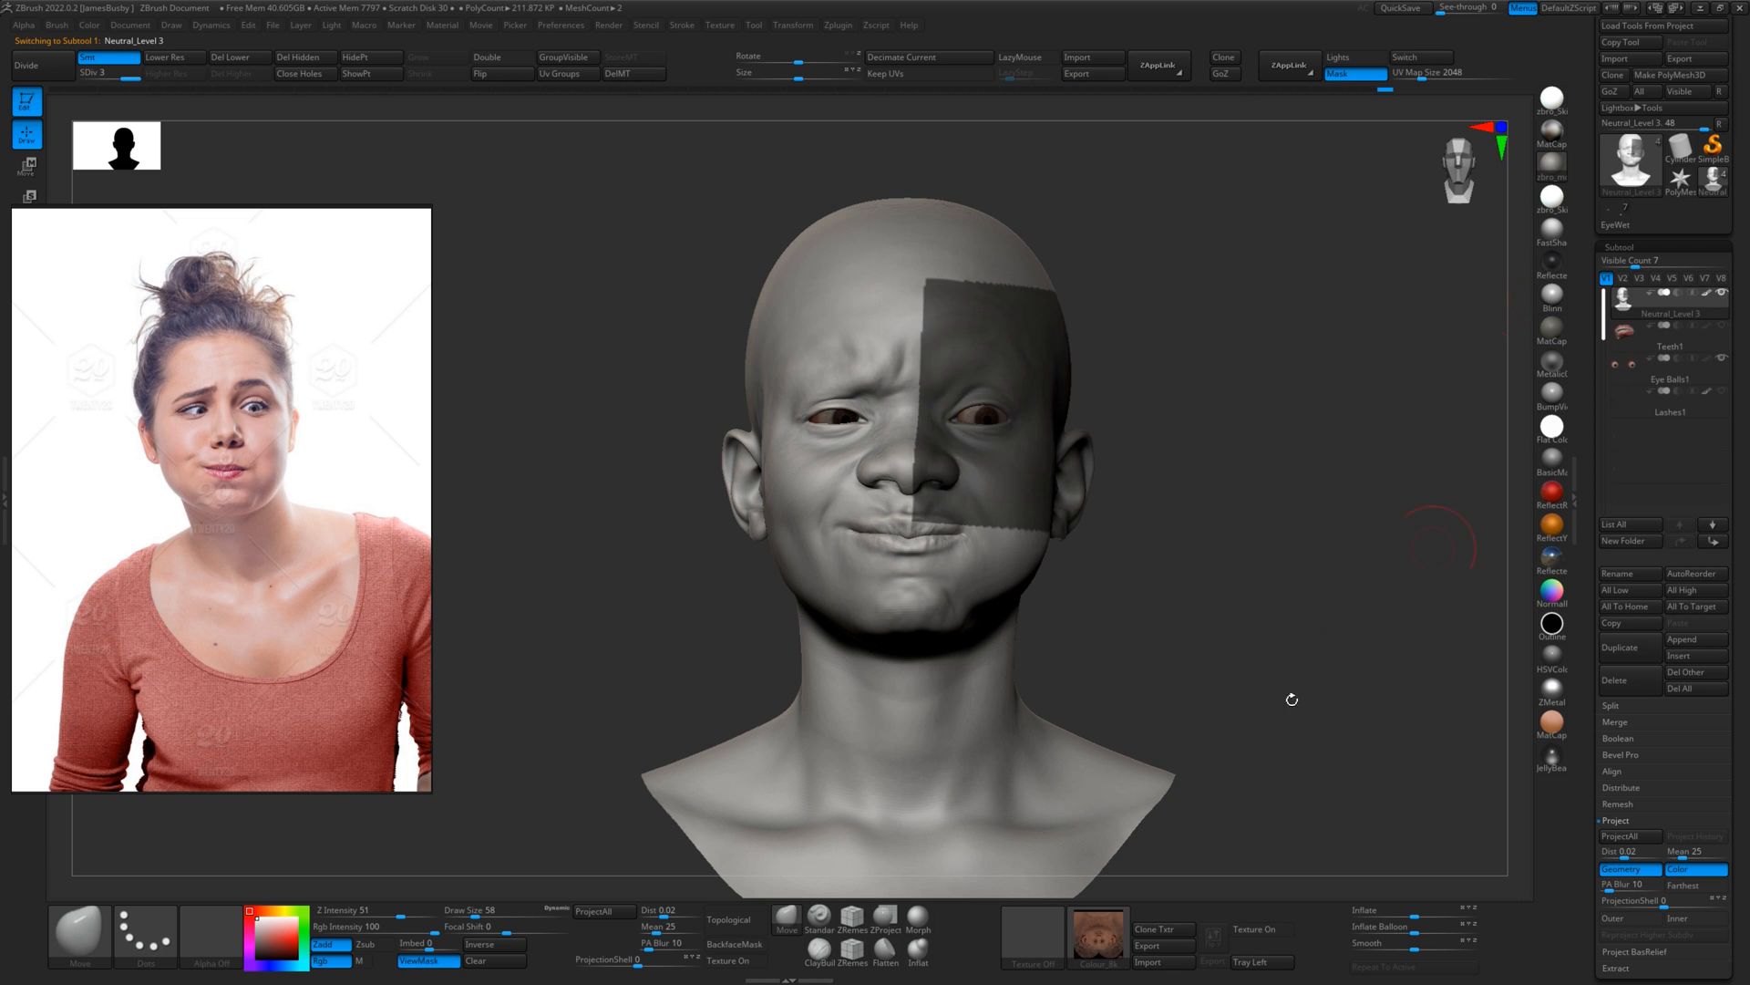
click(1260, 928)
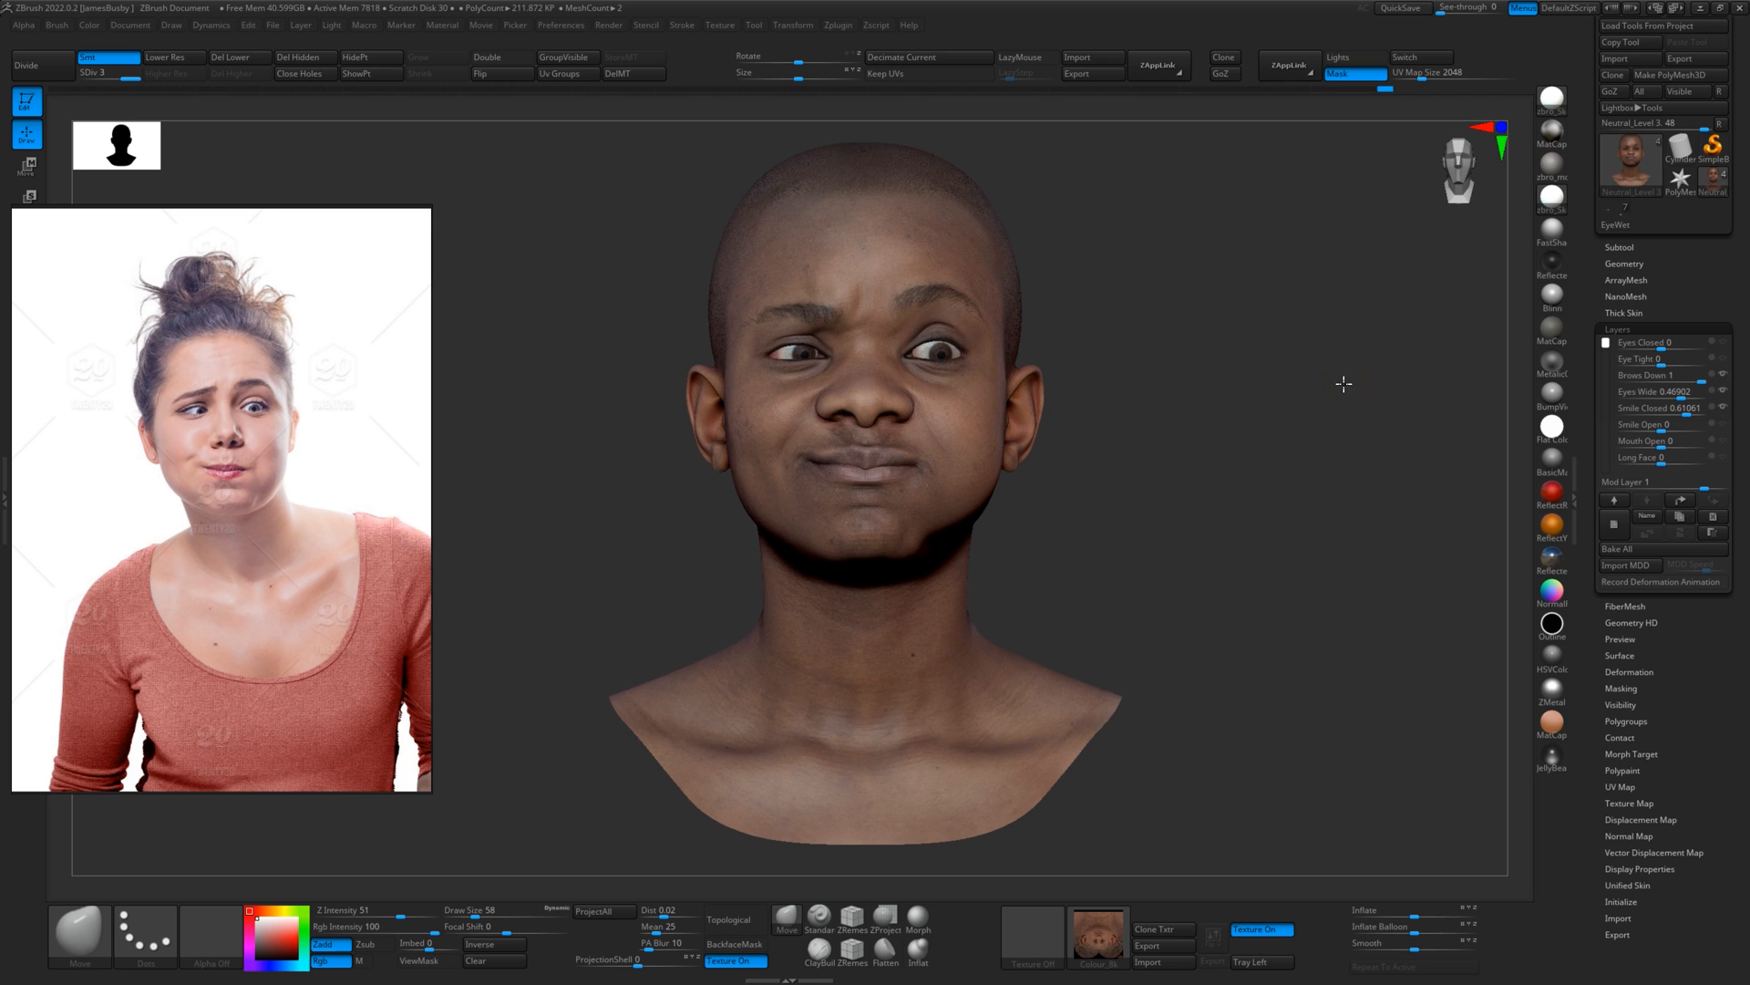
- Set Brows Down to 1 and Smile Closed to about 0.61, then hide the skin texture
click(1259, 929)
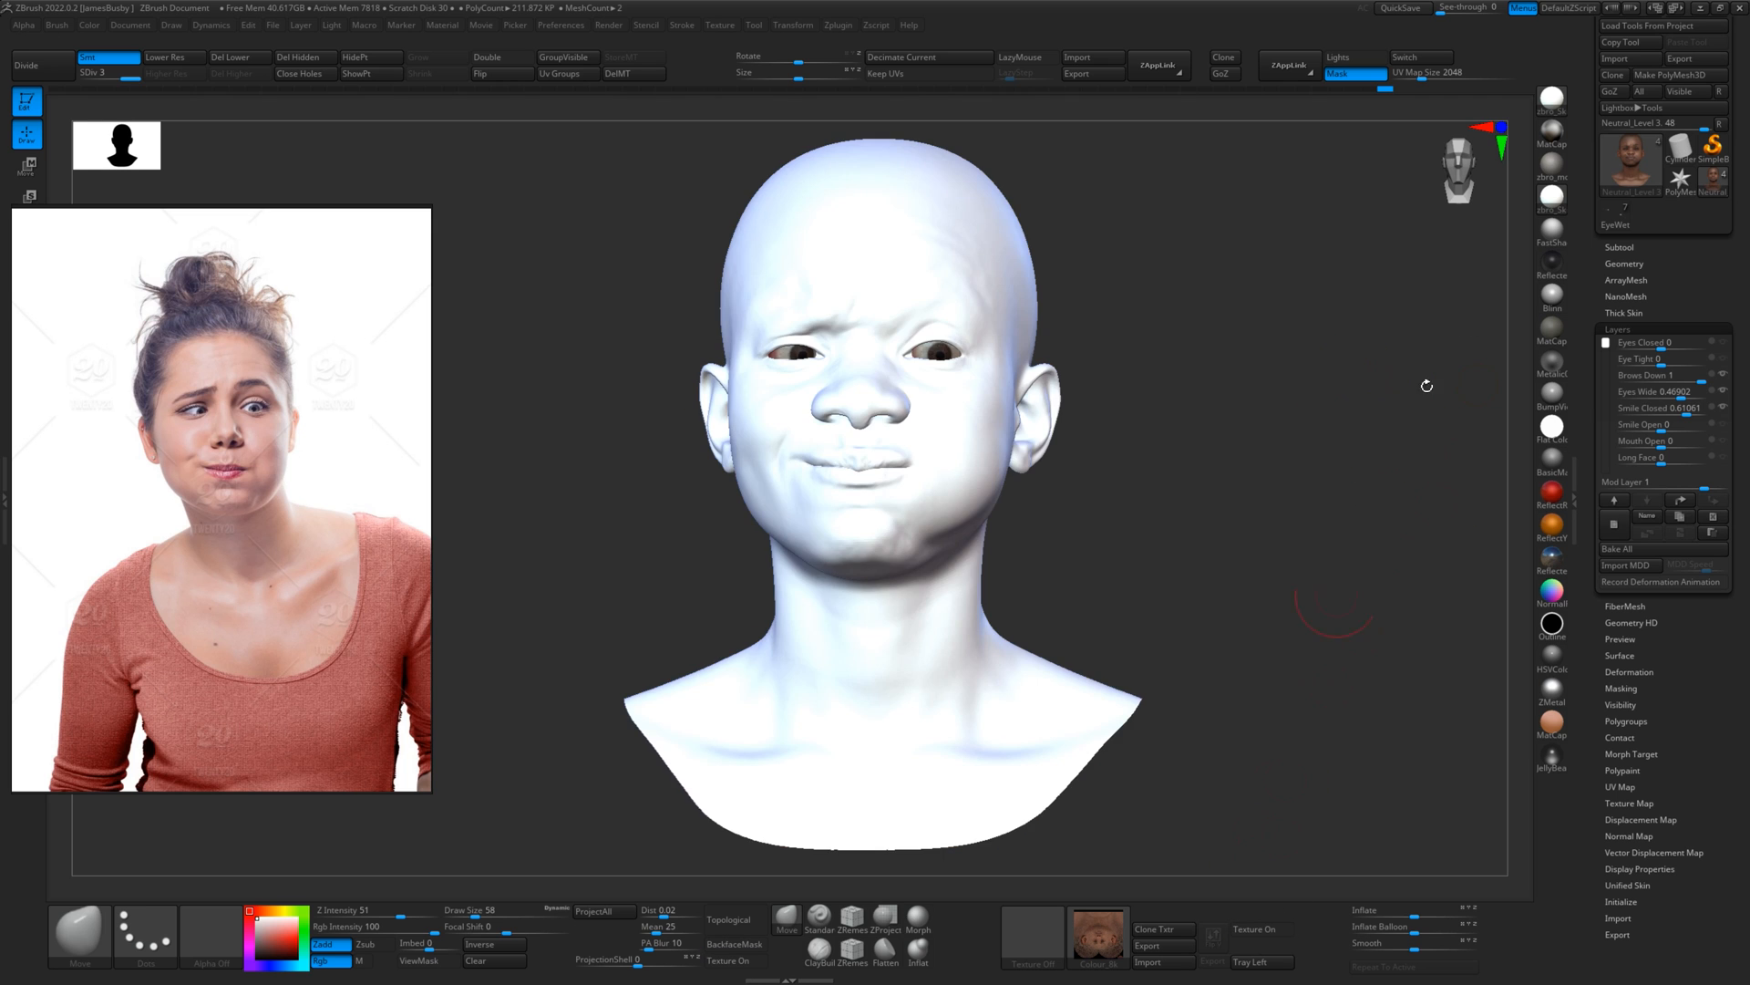